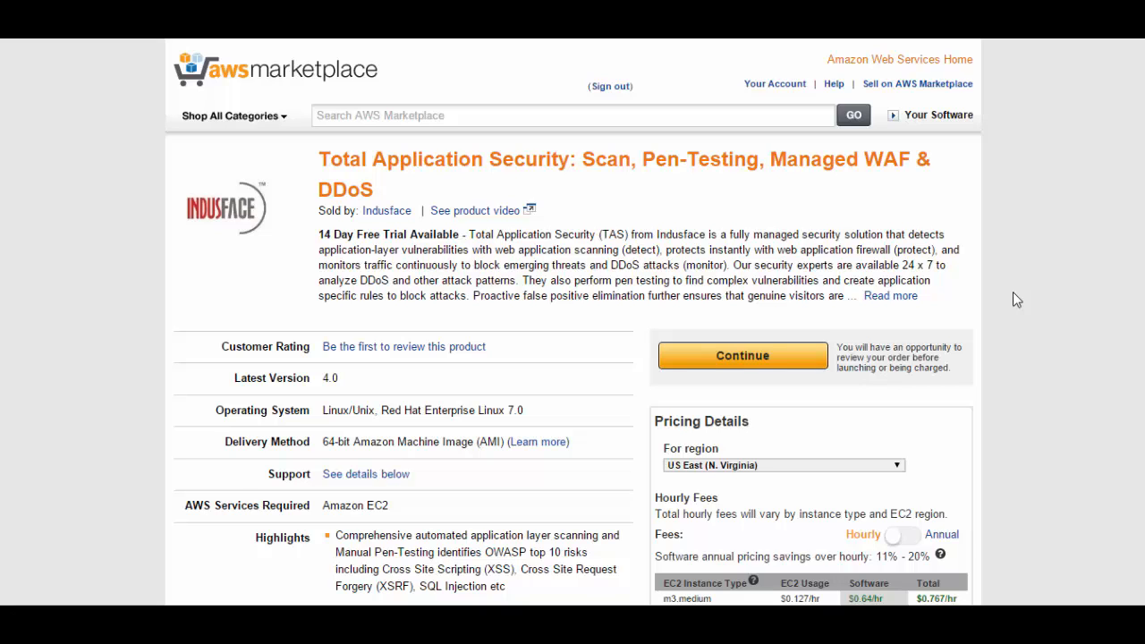
mouse_move(804, 436)
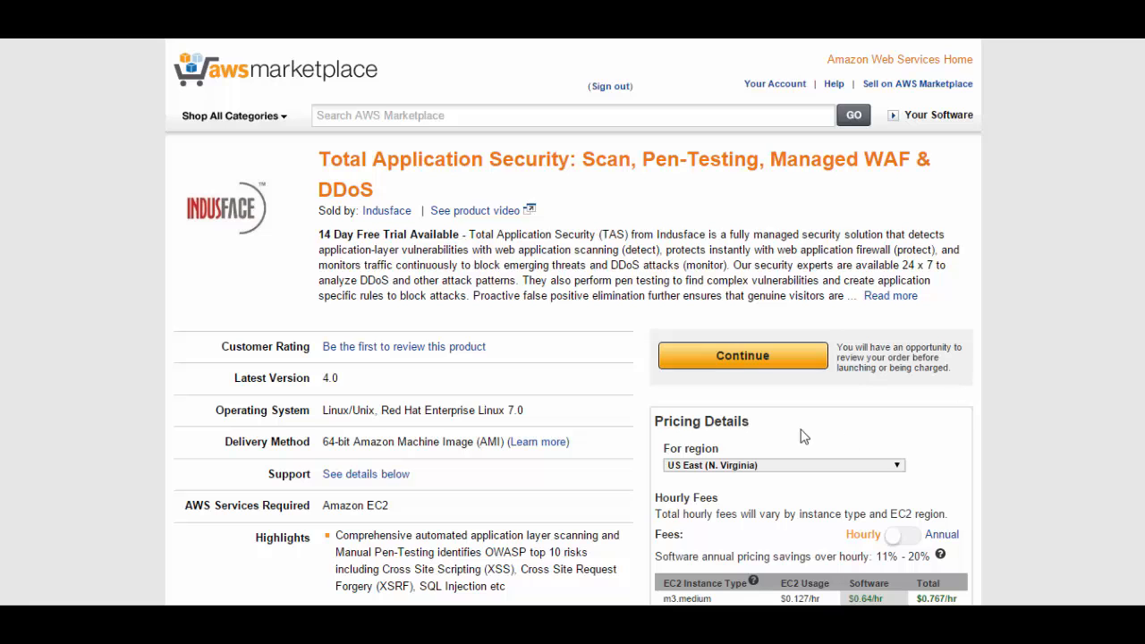
Continue to 1-Click Launch and keep region US East (N. Virginia), instance type m3.medium
left_click(741, 355)
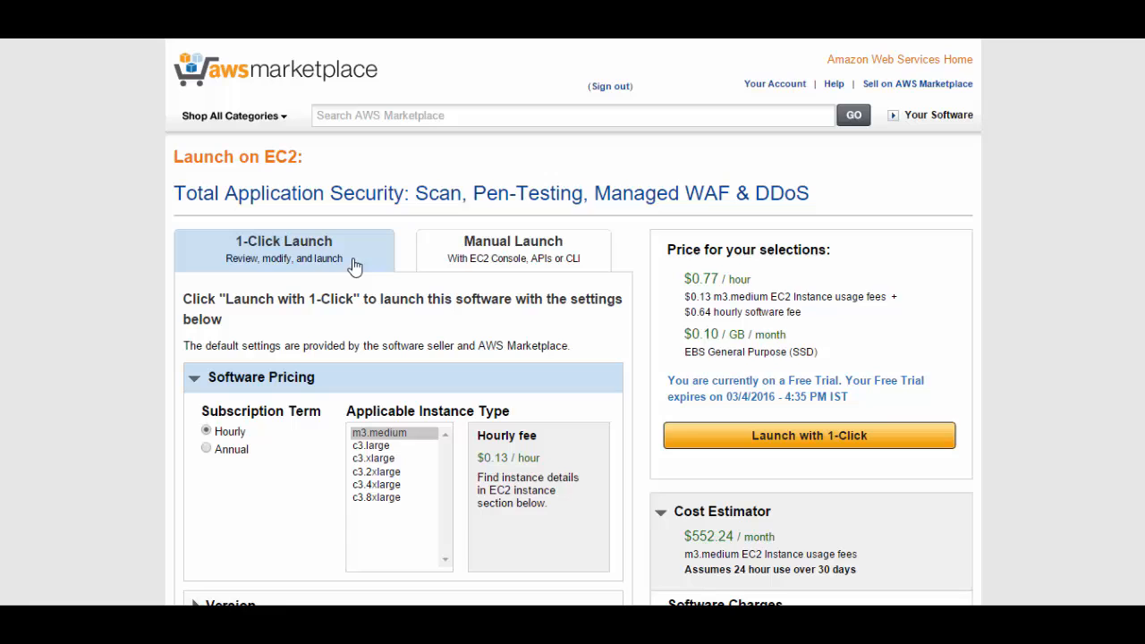
mouse_move(357, 261)
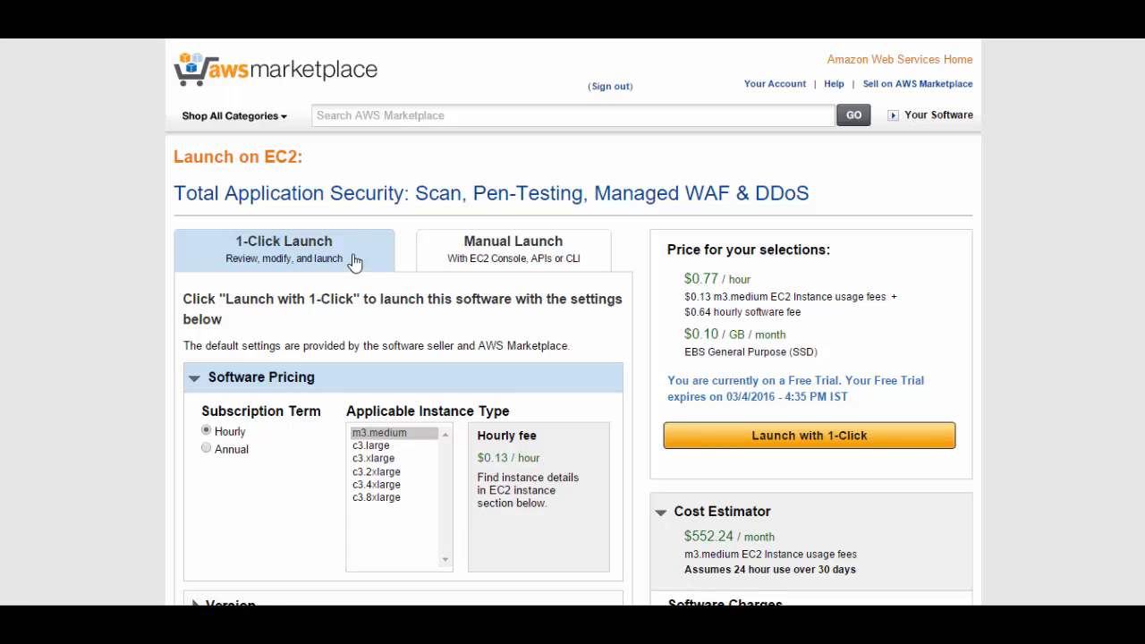
scroll("down", 3)
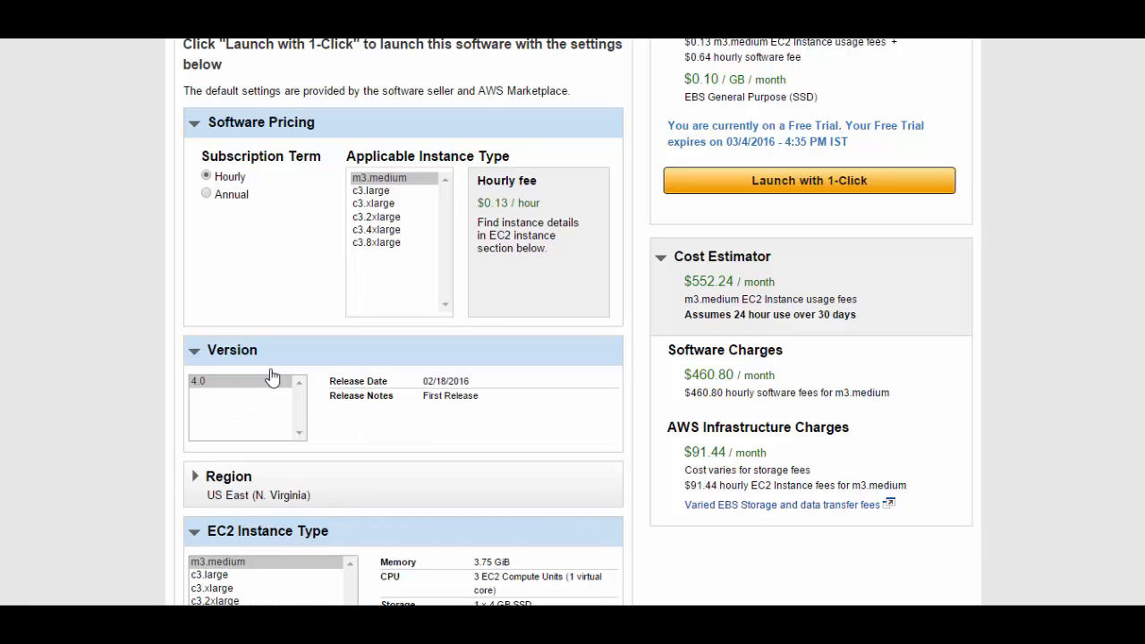
left_click(242, 382)
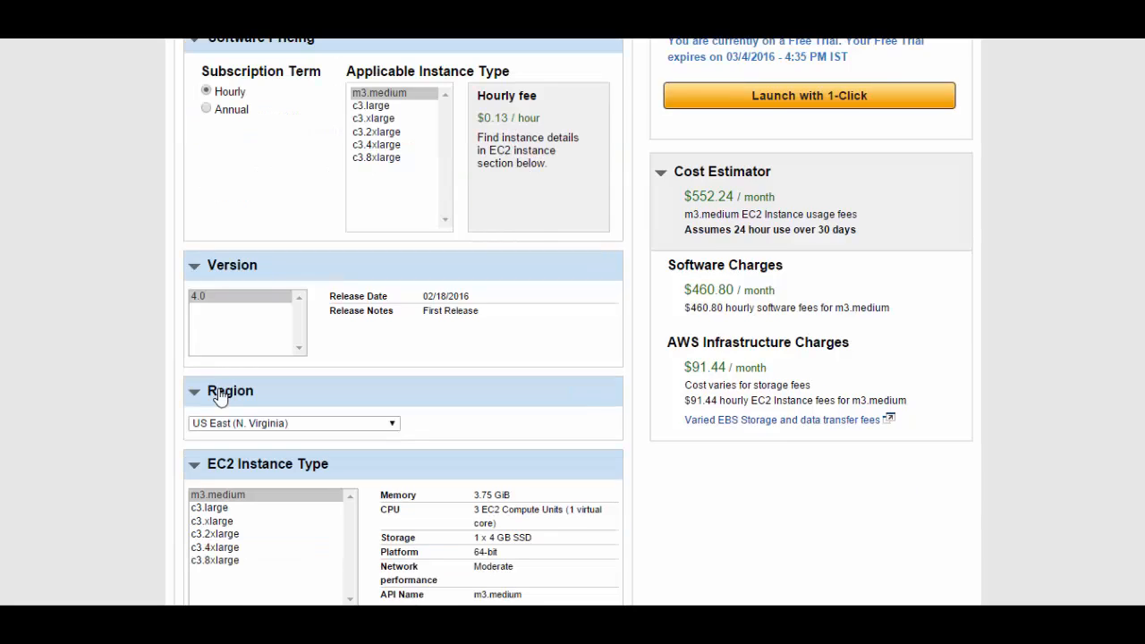
left_click(294, 422)
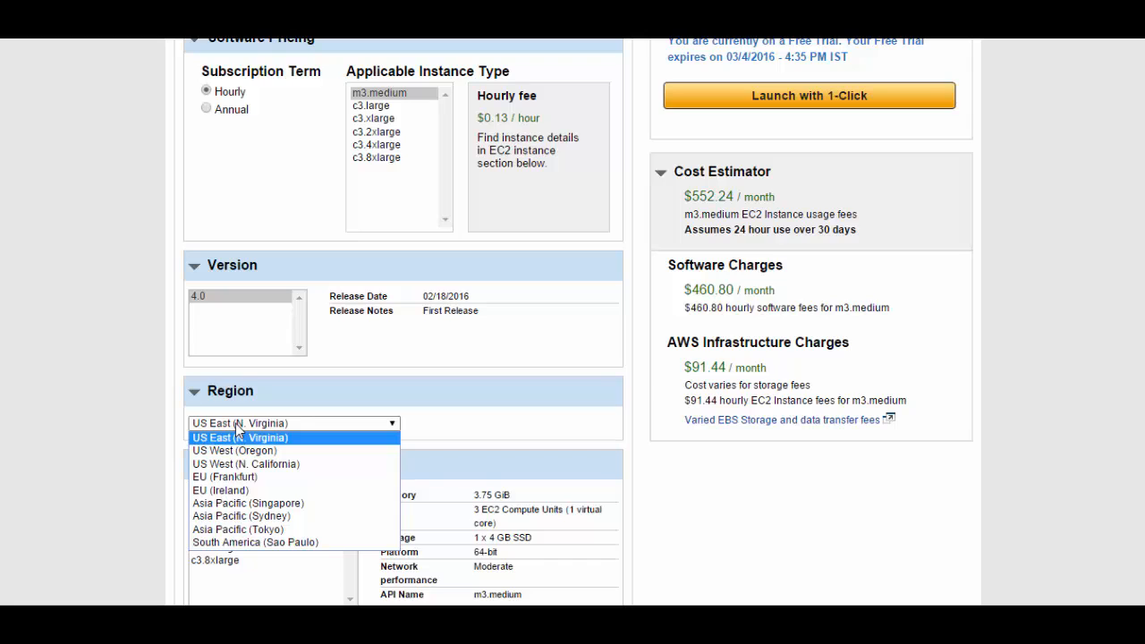
mouse_move(242, 451)
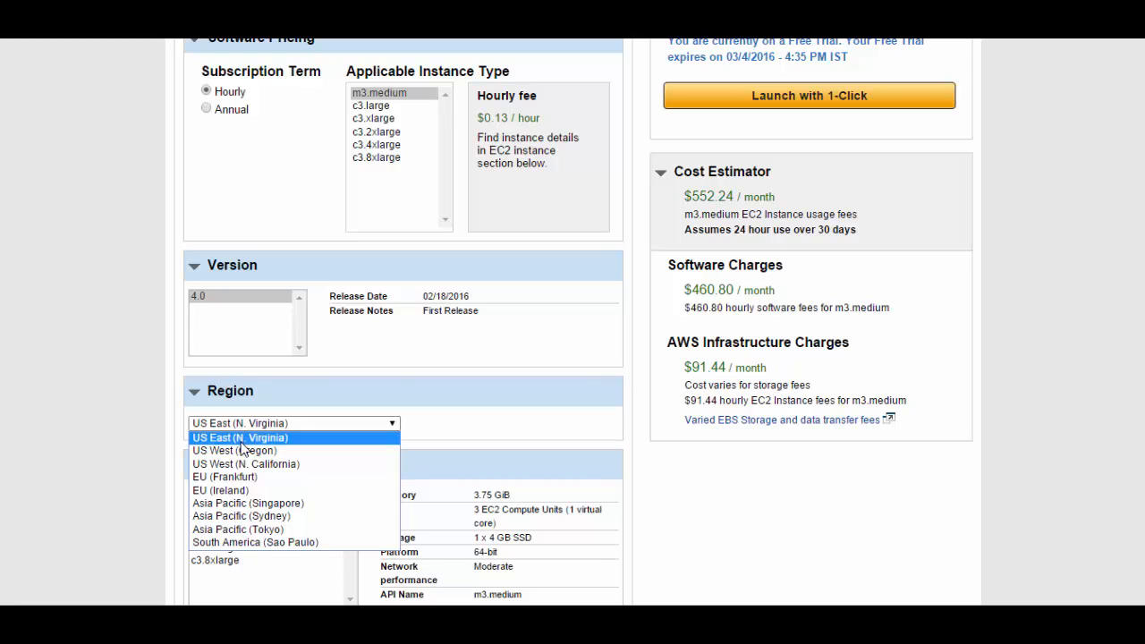
left_click(240, 436)
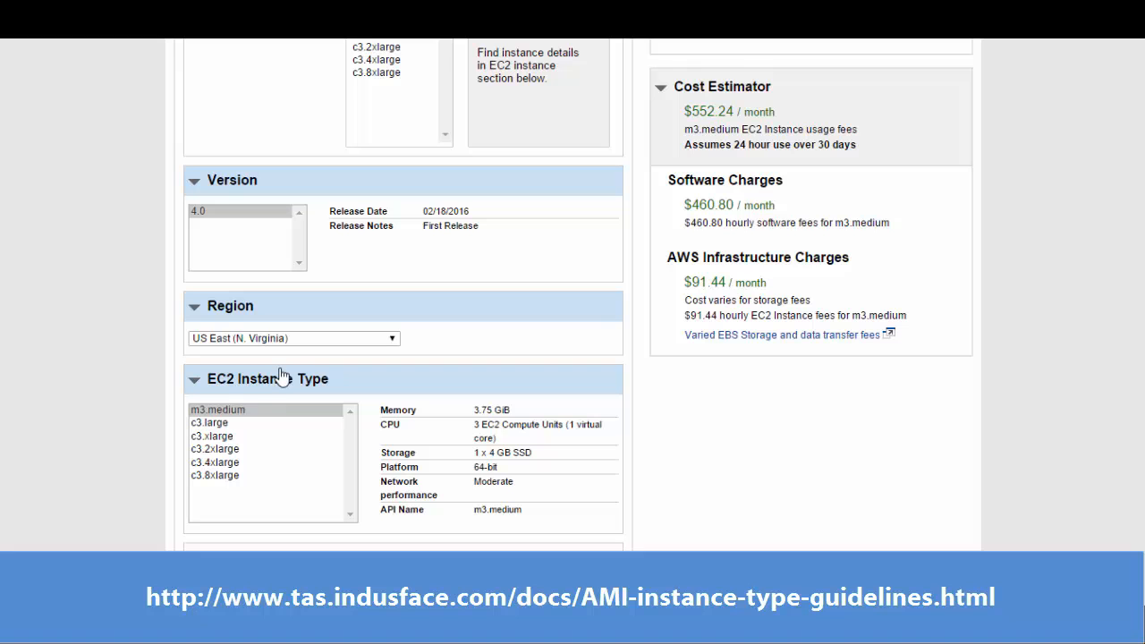
scroll("down", 3)
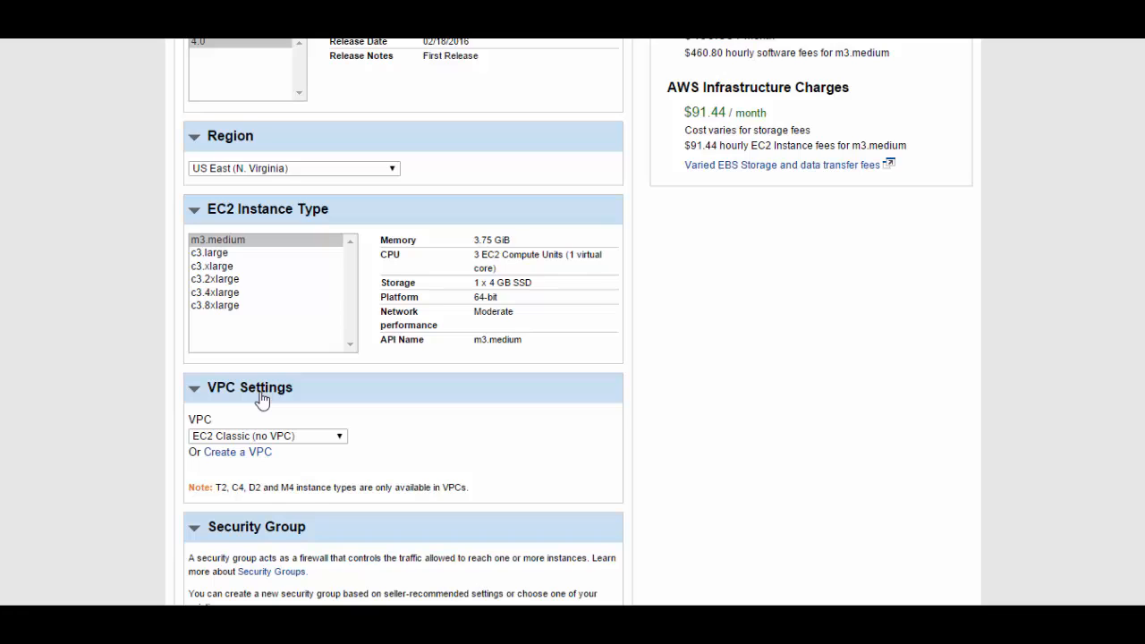
Switch the VPC from EC2 Classic to vpc-5a04853f (172.16.0.0/16), totalling $0.77 per hour
left_click(265, 437)
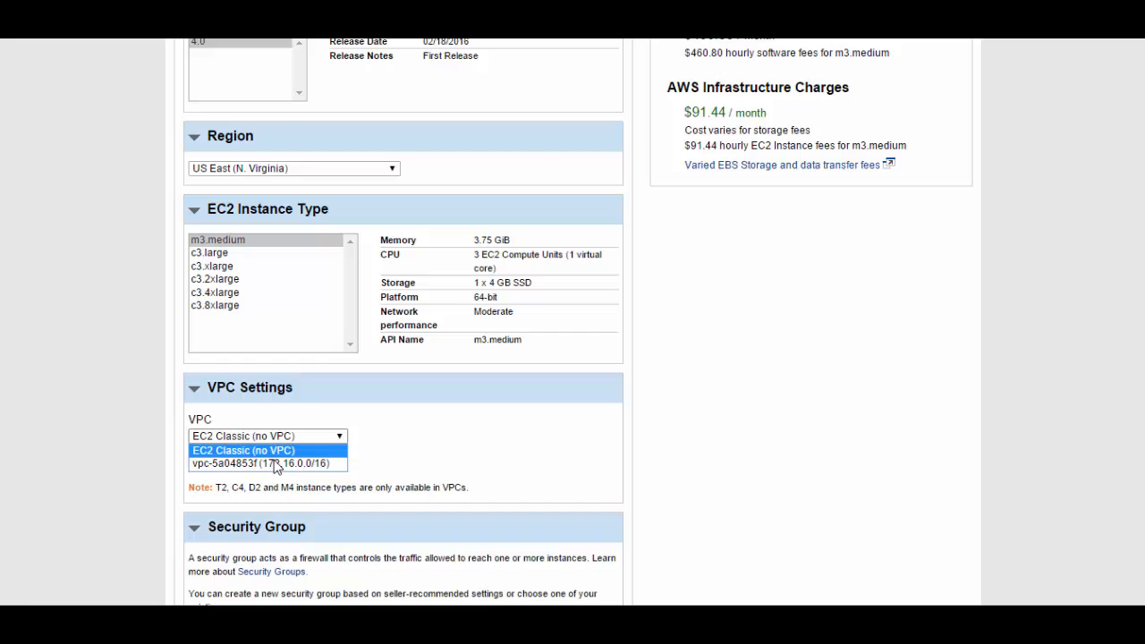
left_click(264, 463)
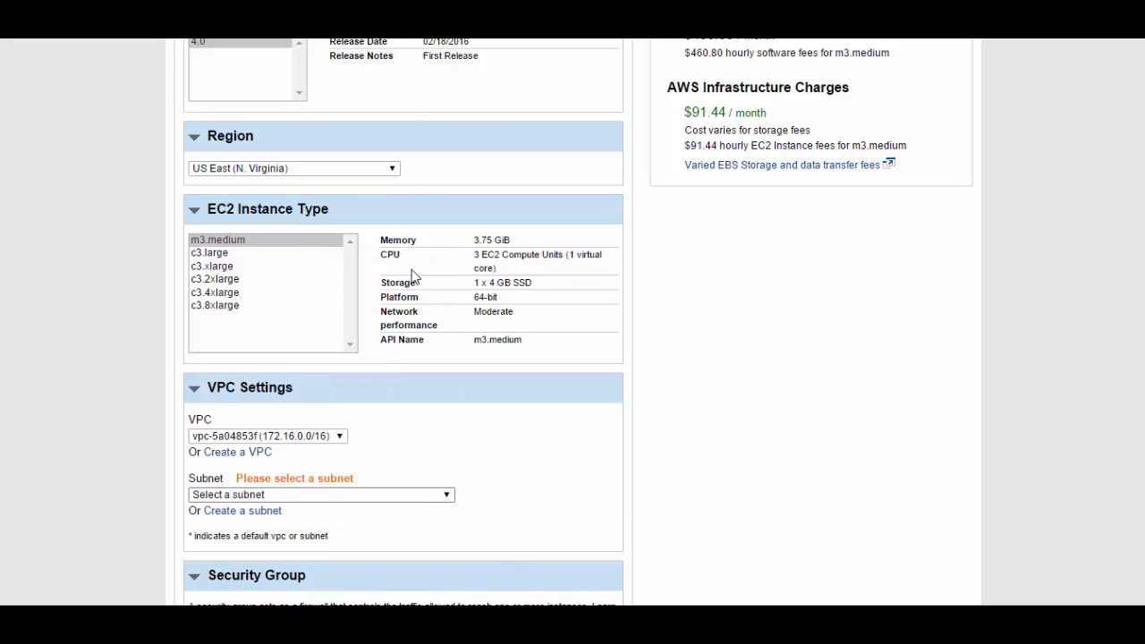
scroll("down", 3)
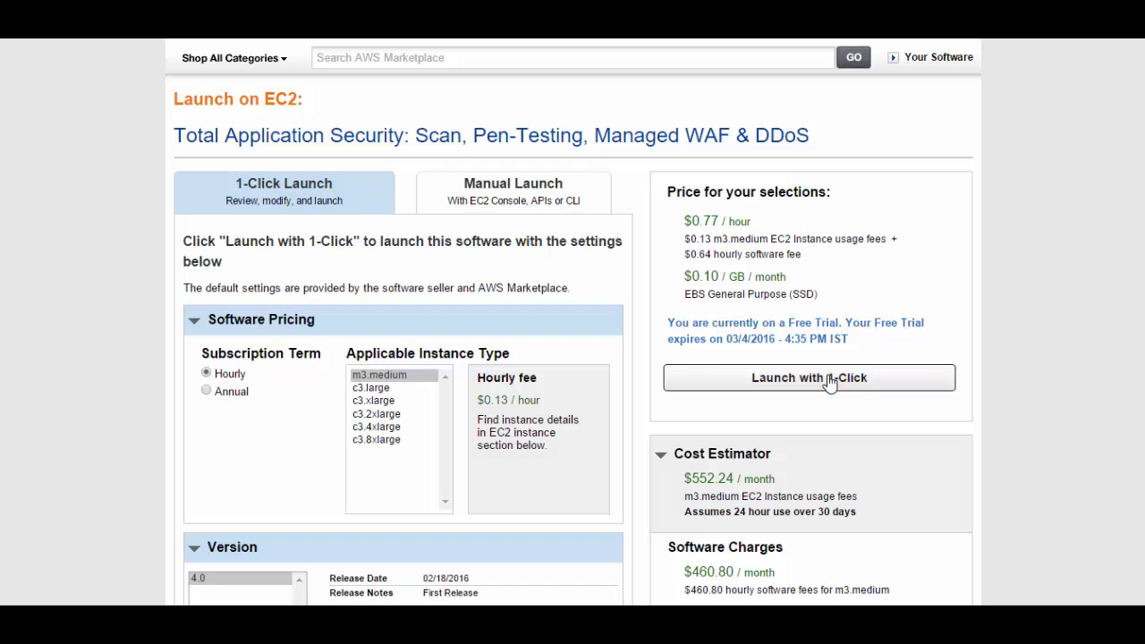
Launch Total Application Security with 1-Click and go to the EC2 console dashboard
left_click(809, 376)
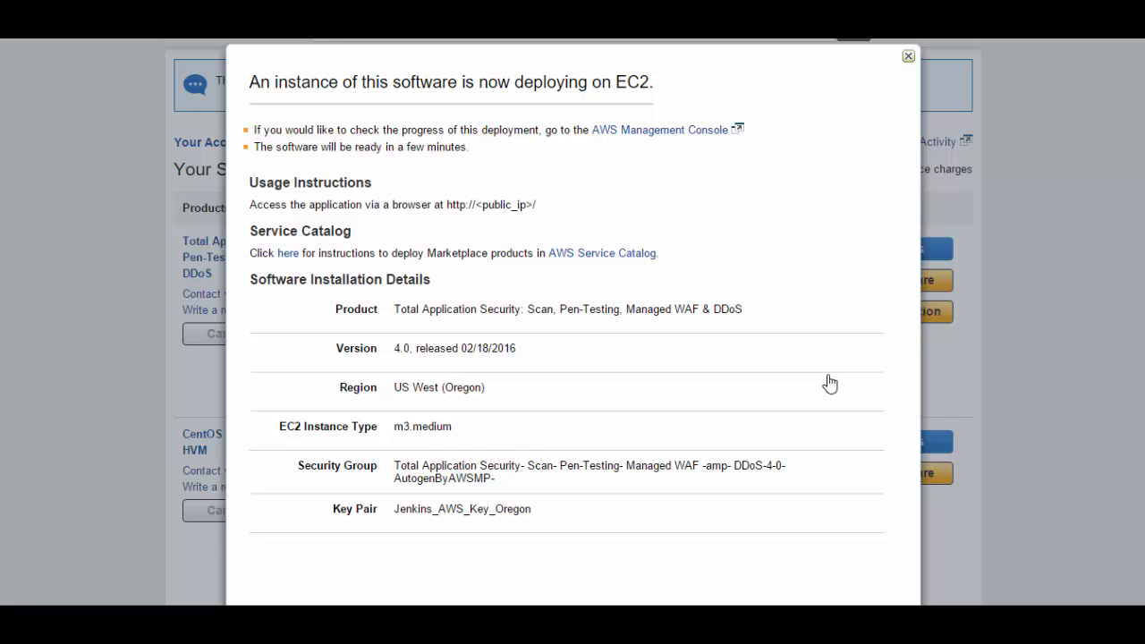
mouse_move(684, 154)
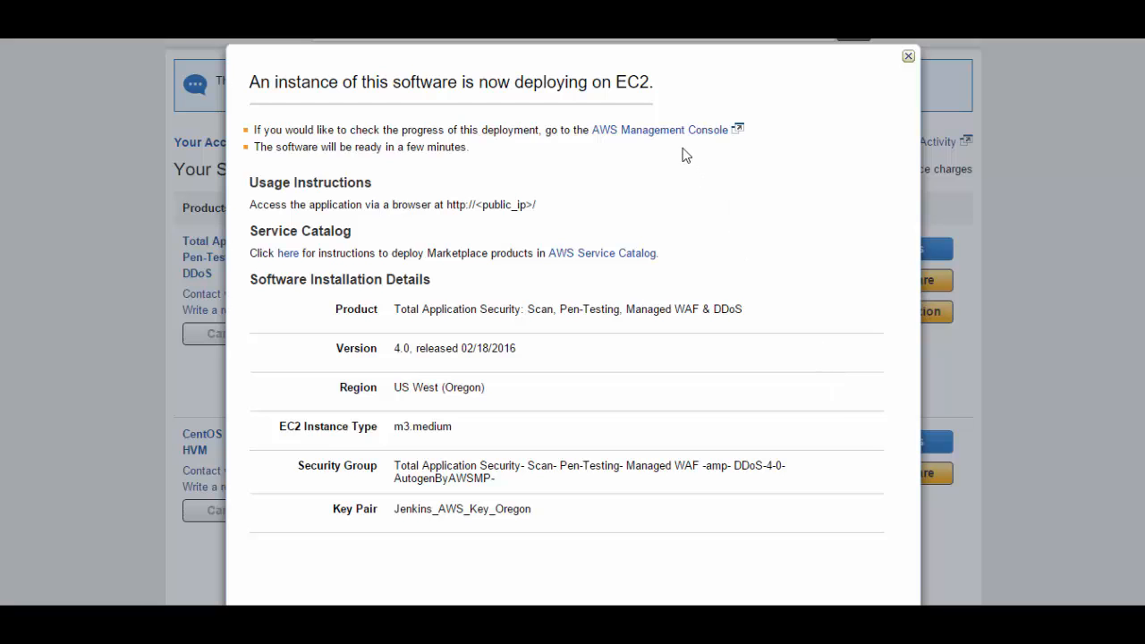
left_click(909, 55)
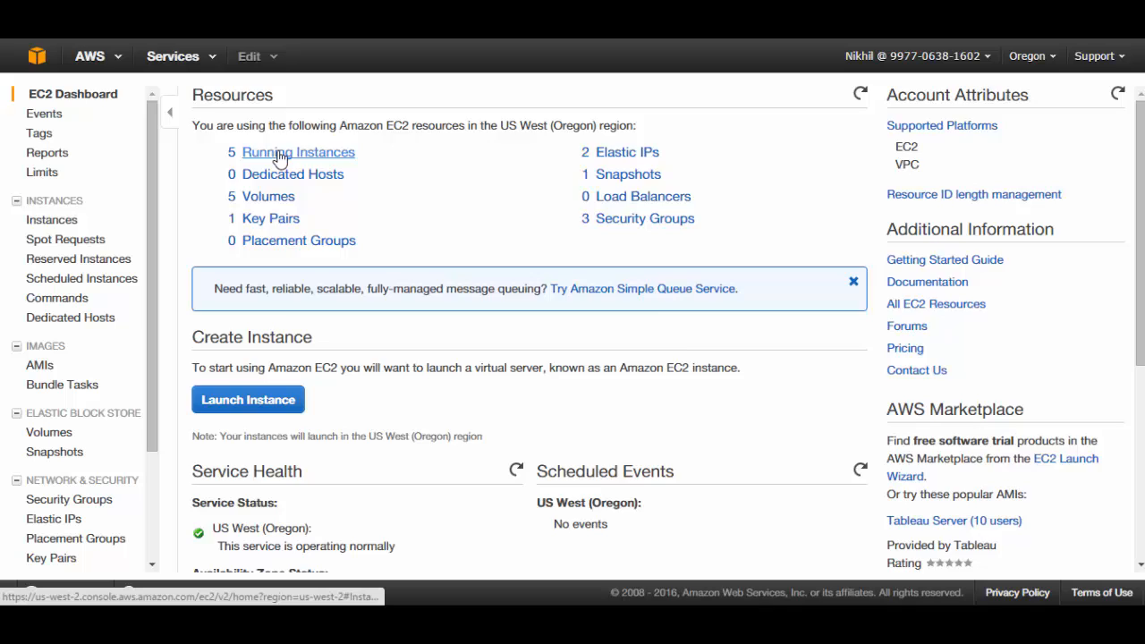
View Running Instances and select the new m3.medium instance i-931dad4b to see its details
left_click(297, 152)
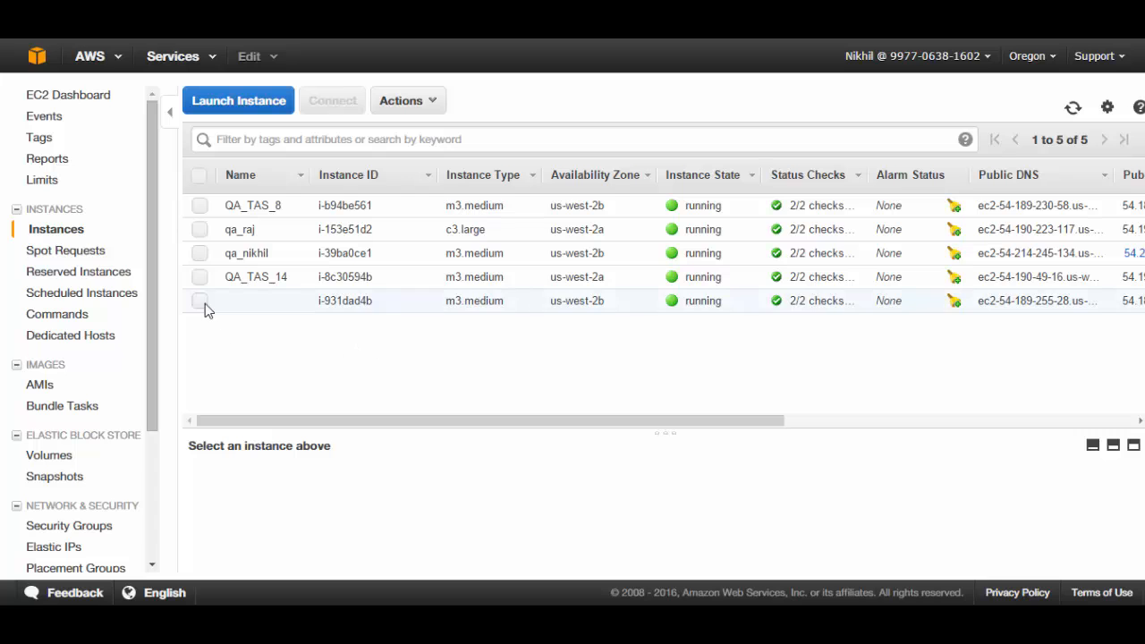
left_click(199, 301)
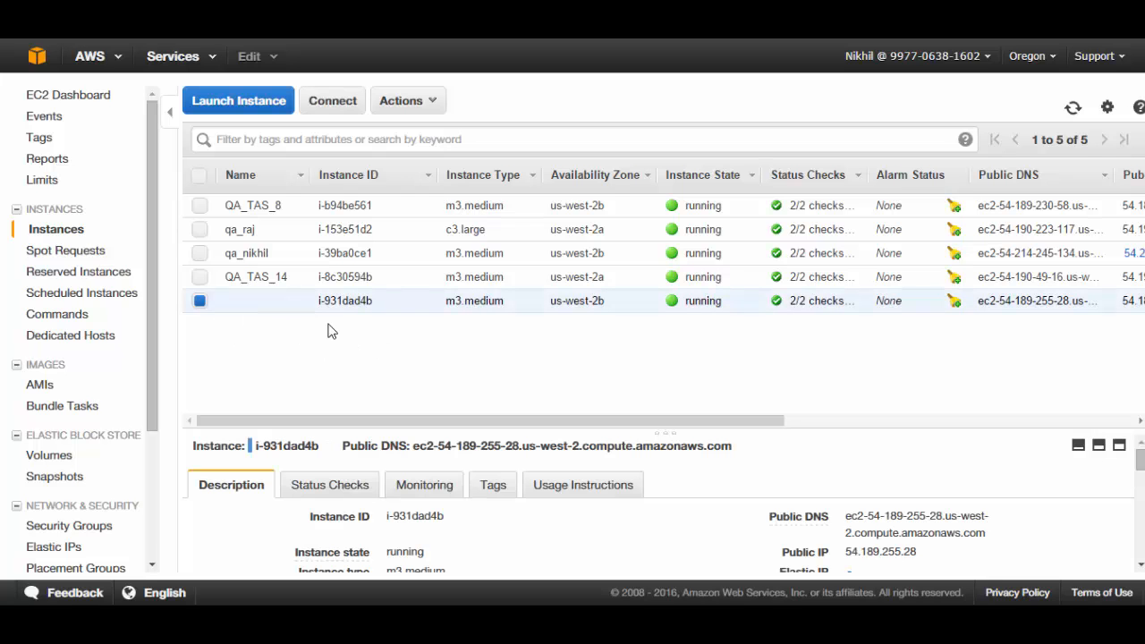
double_click(344, 301)
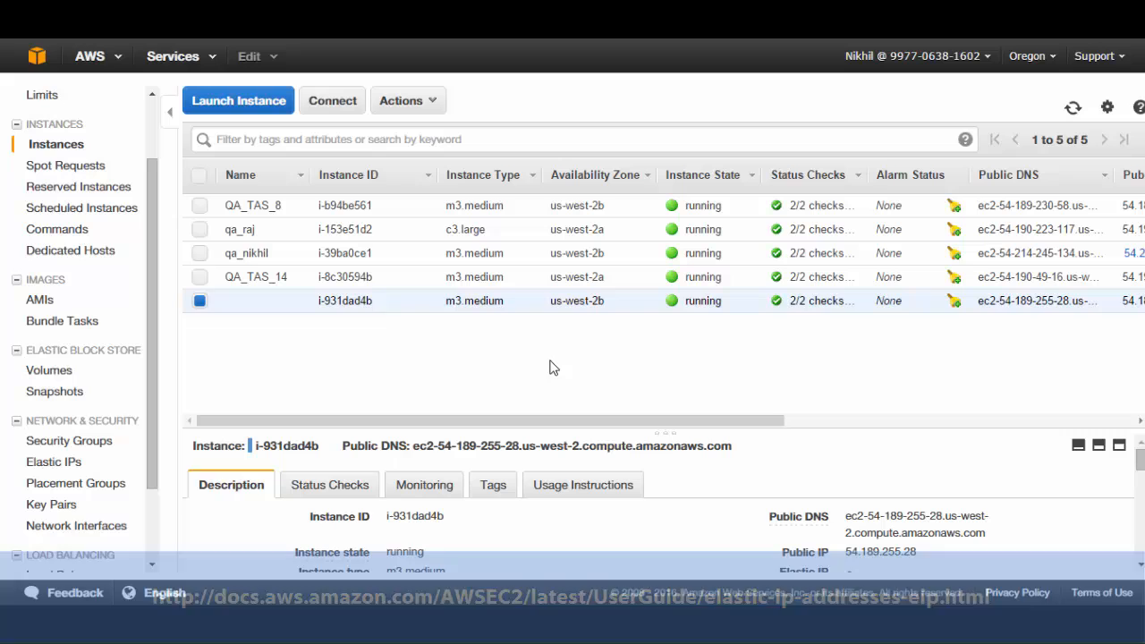
mouse_move(104, 419)
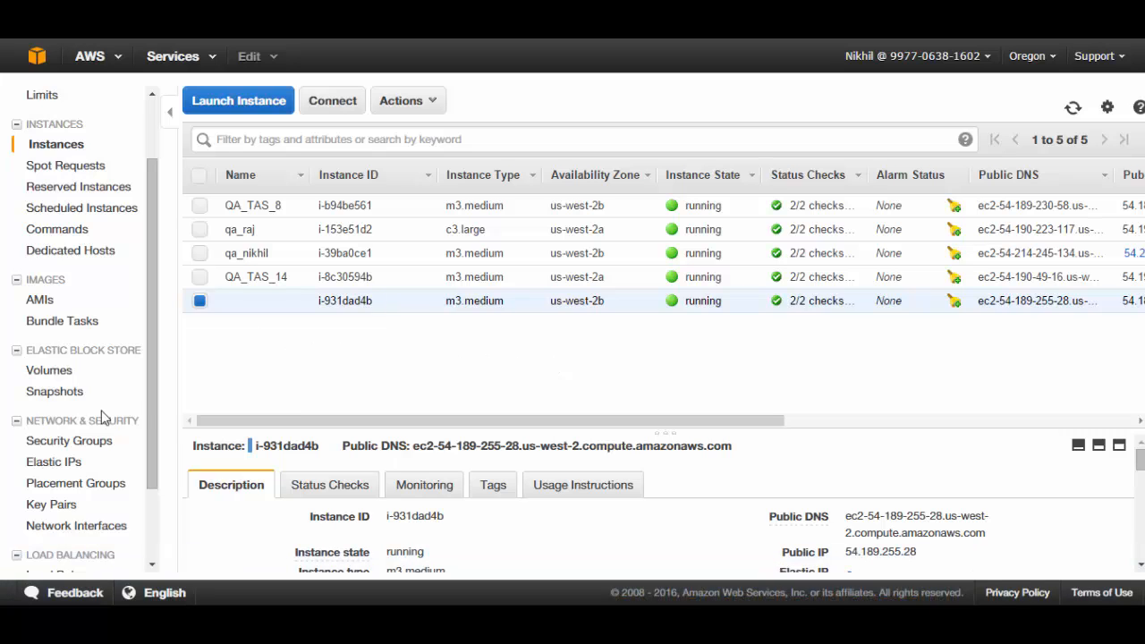
mouse_move(101, 431)
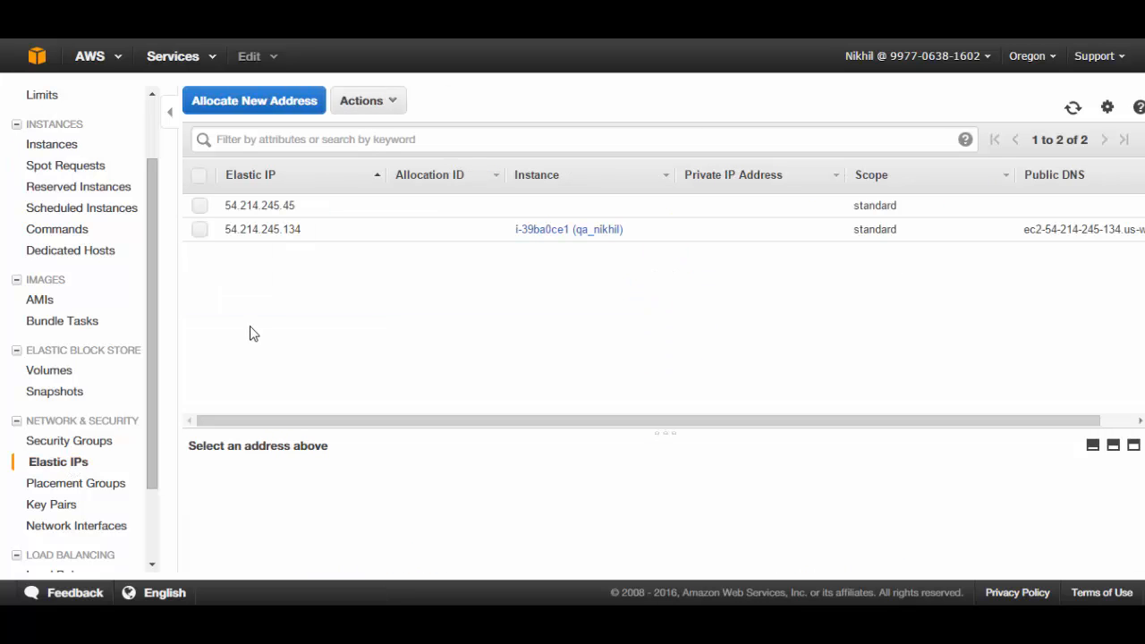
Allocate a new Elastic IP address, 54.214.49.58
left_click(254, 100)
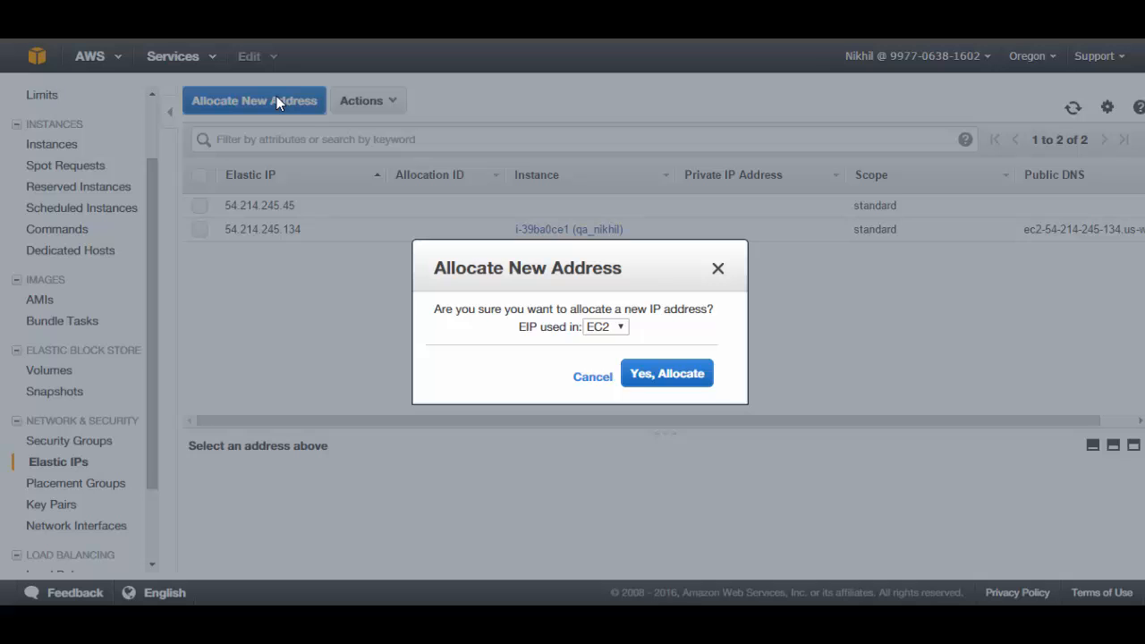
mouse_move(687, 394)
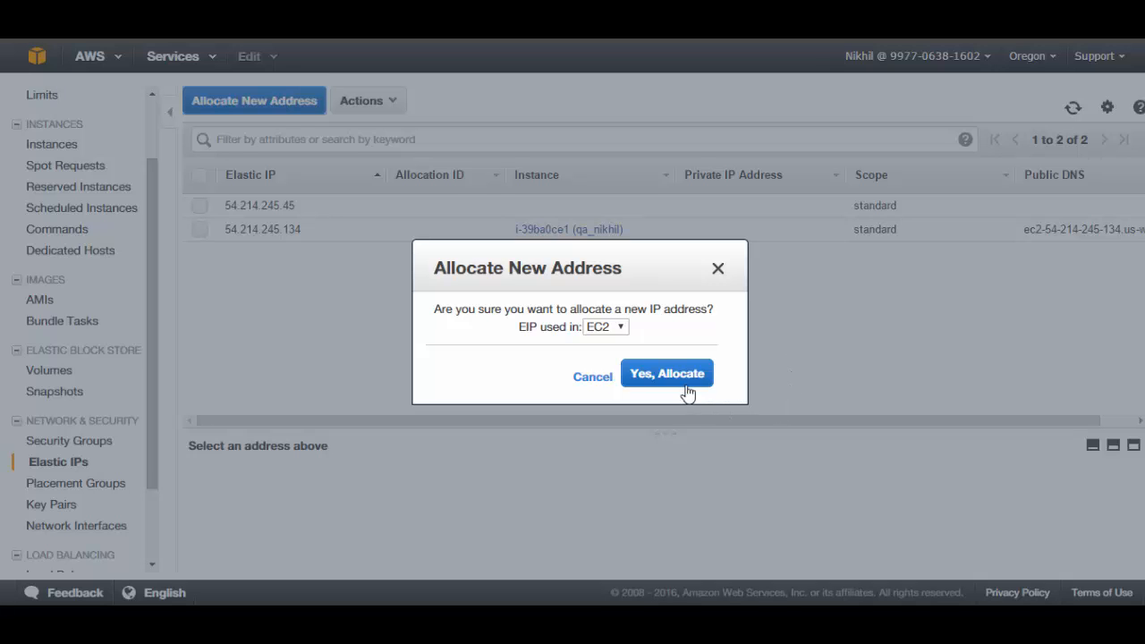
left_click(666, 374)
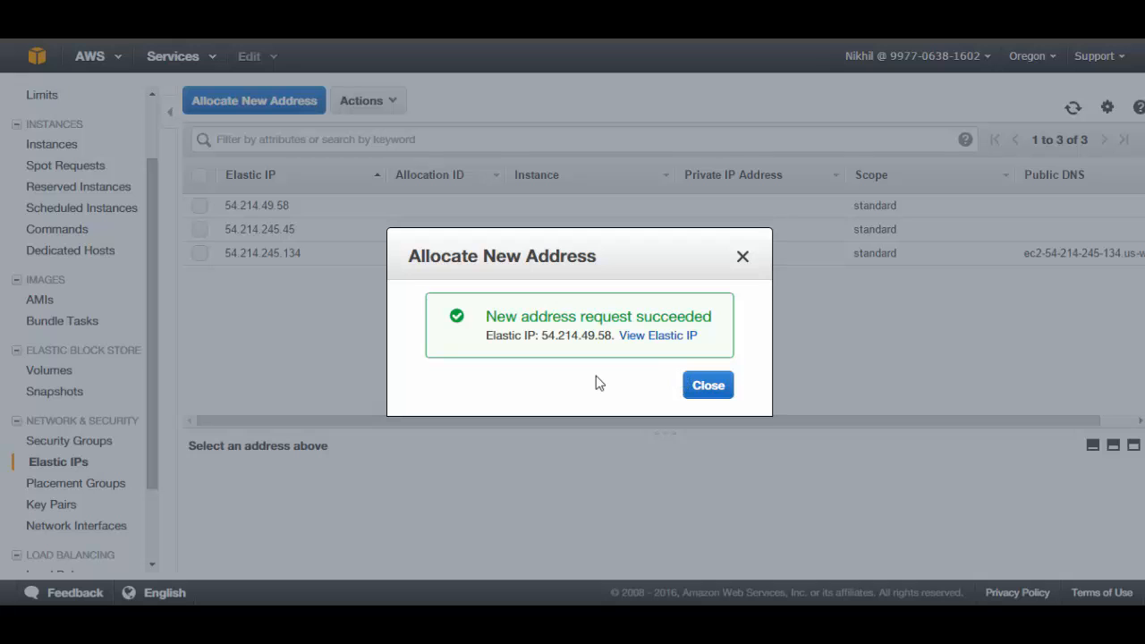
mouse_move(659, 334)
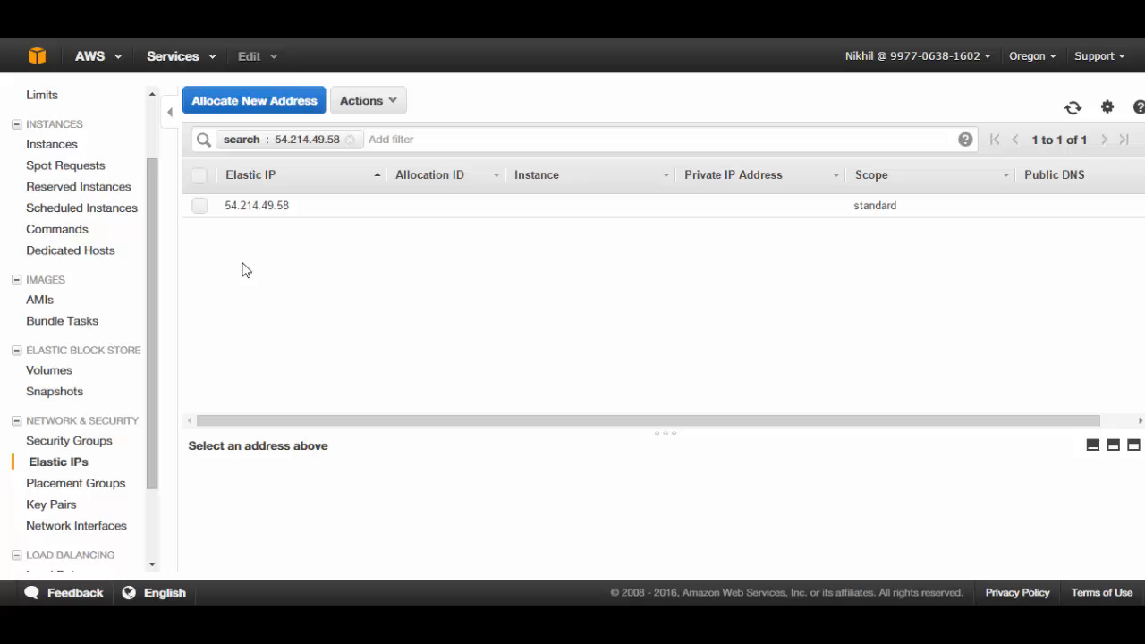
Associate Elastic IP 54.214.49.58 with instance i-931dad4b
left_click(200, 204)
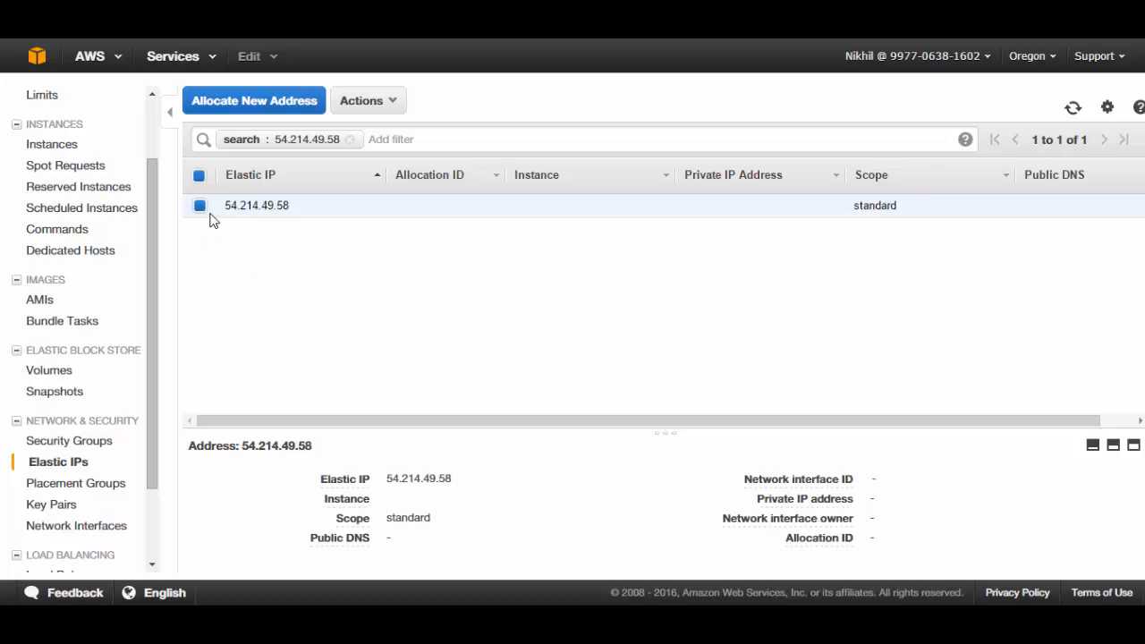
mouse_move(367, 101)
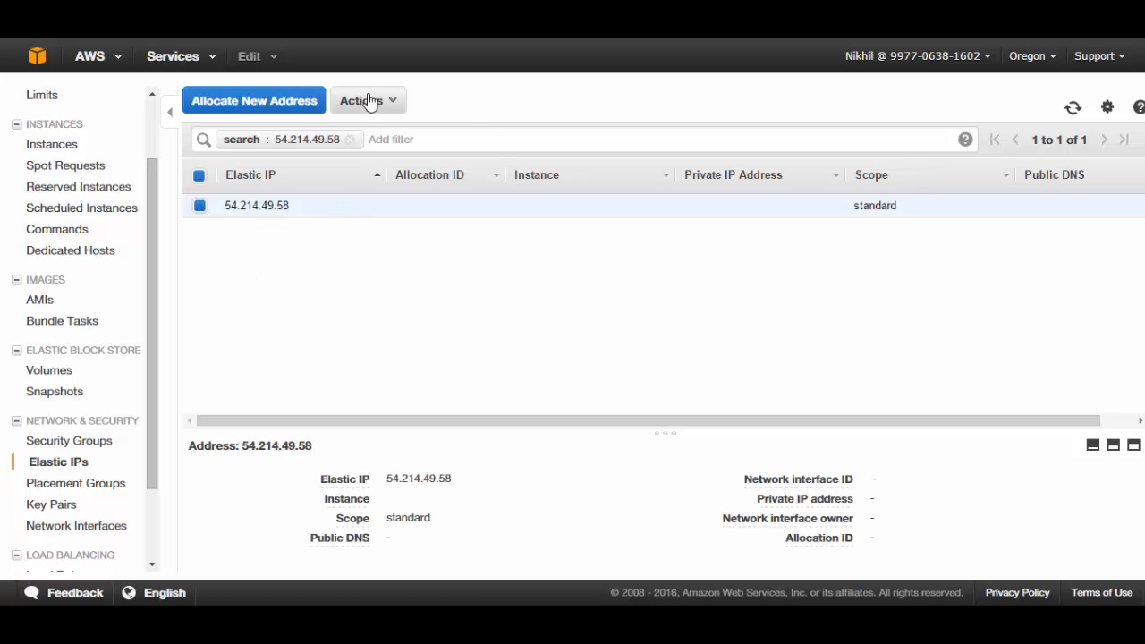
left_click(367, 100)
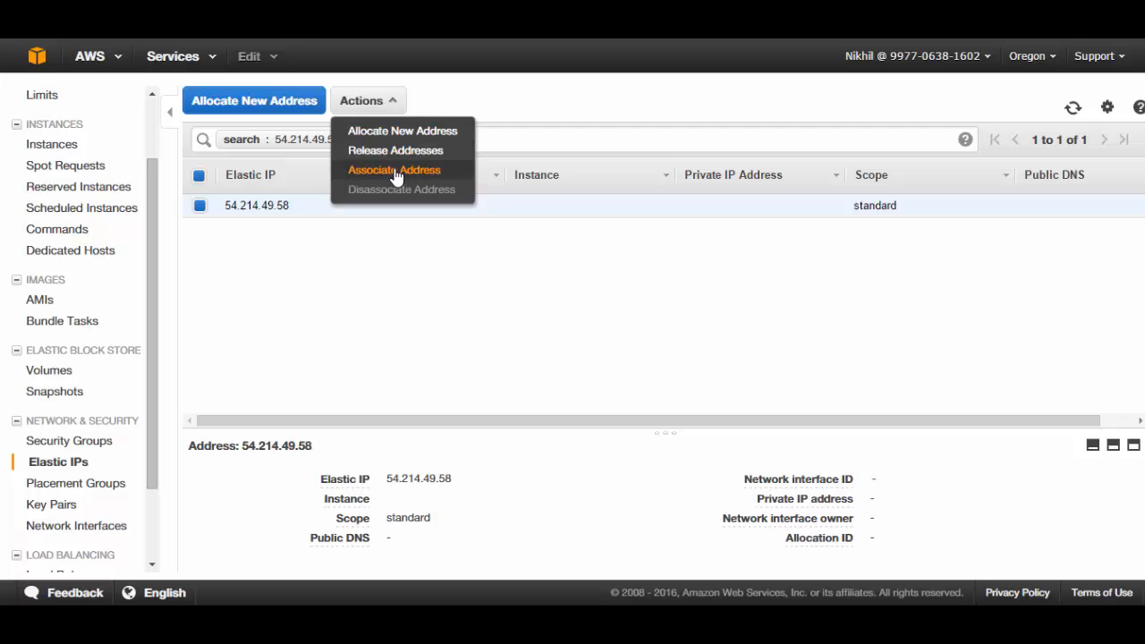
left_click(394, 170)
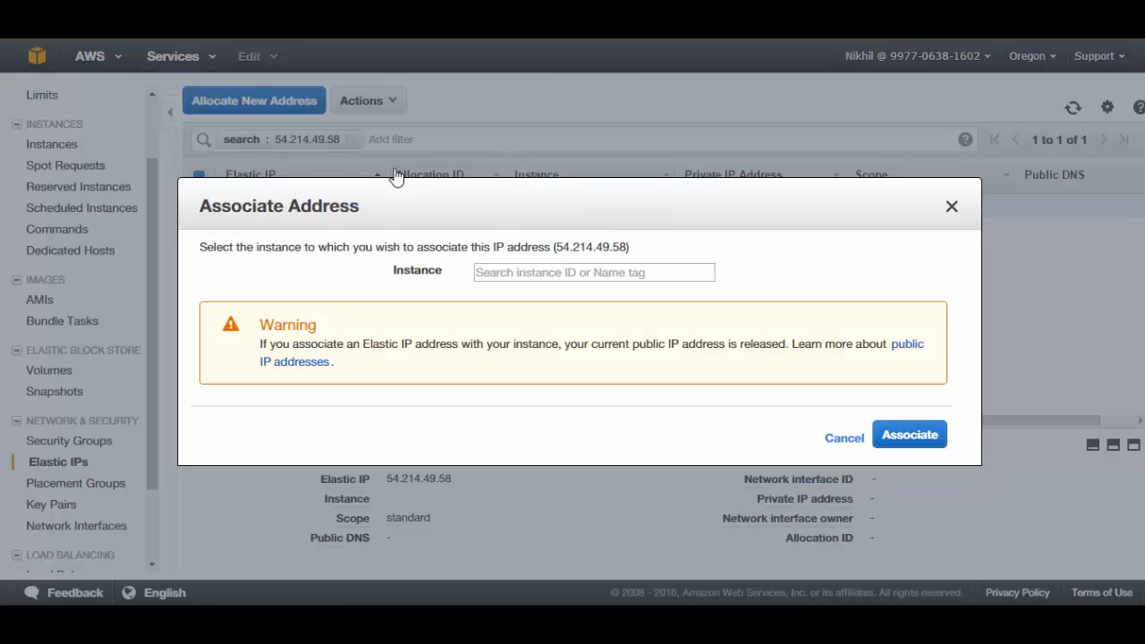
mouse_move(559, 376)
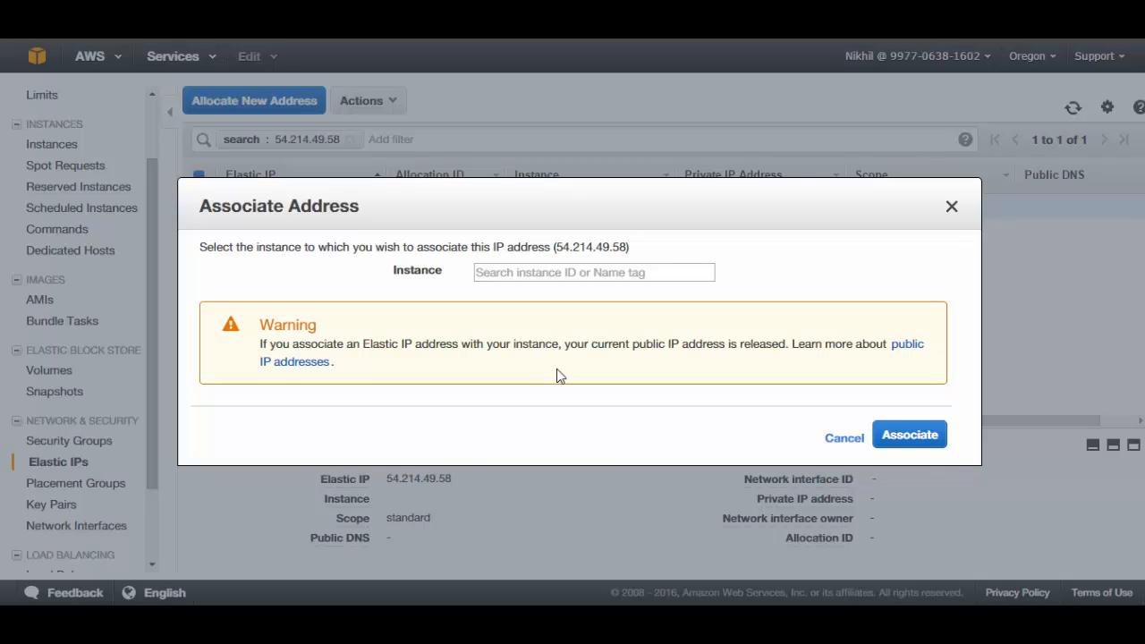
mouse_move(909, 435)
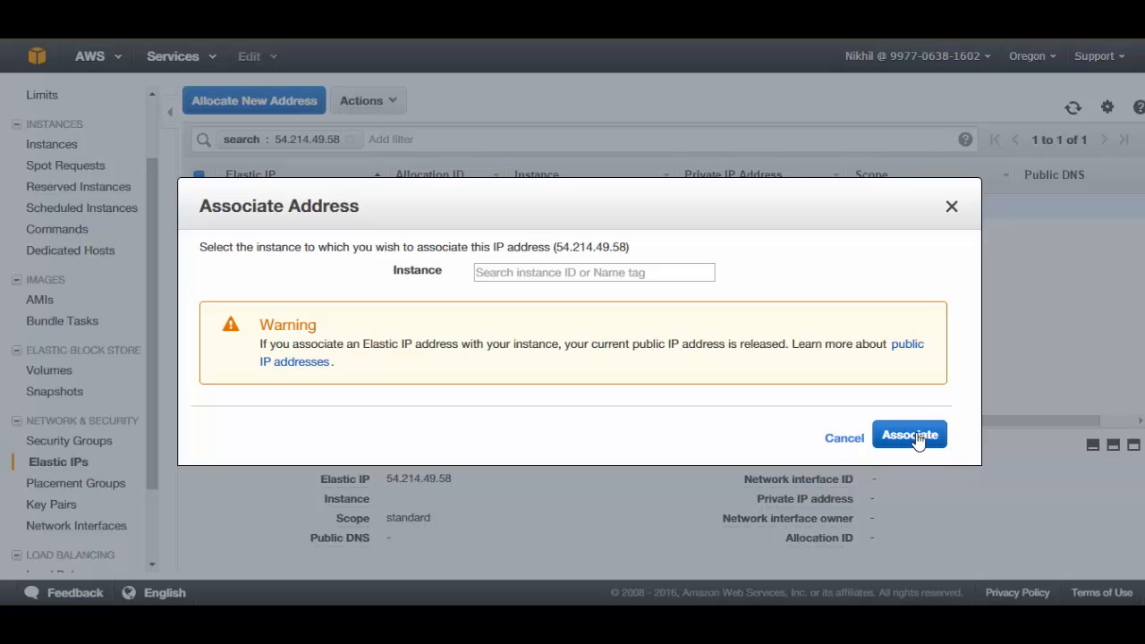
type("i-931dad4b")
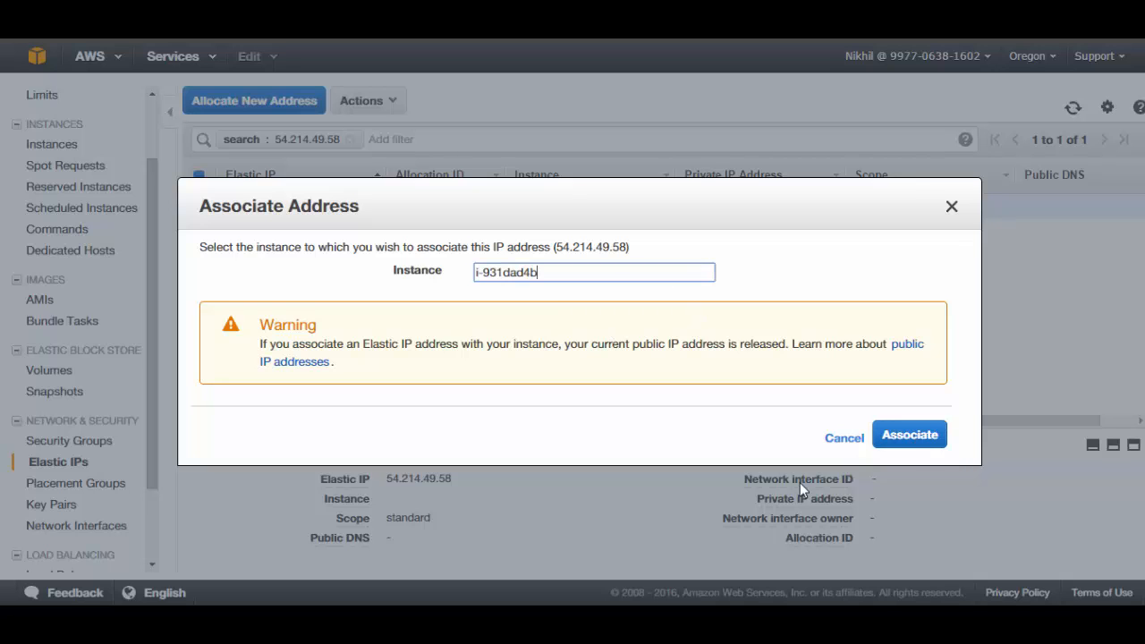
left_click(910, 435)
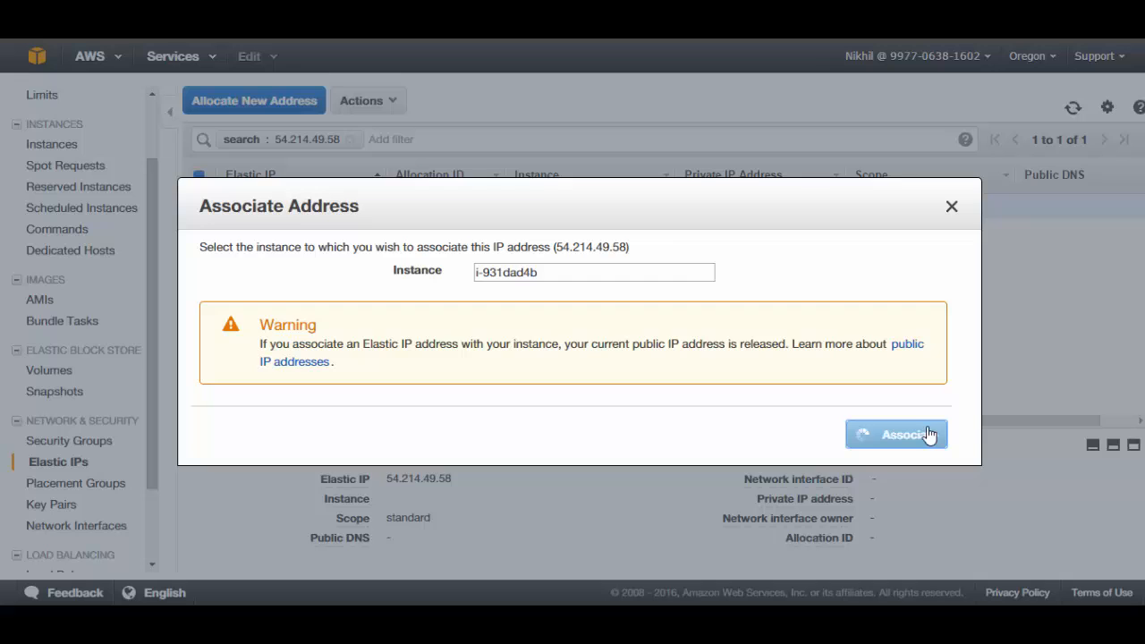
left_click(895, 435)
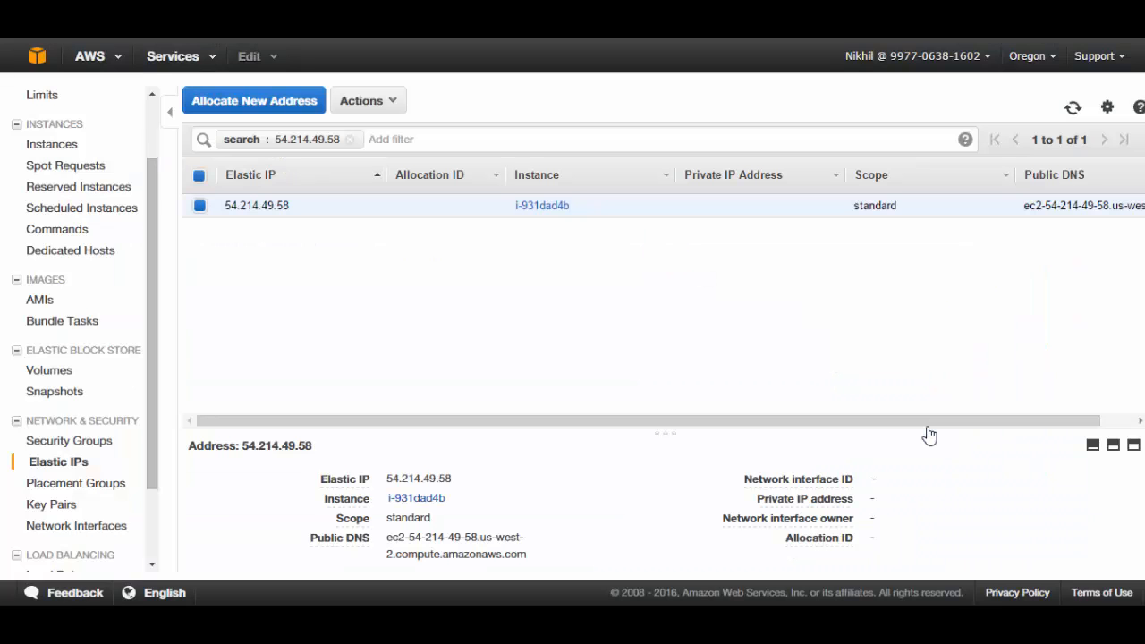
mouse_move(312, 268)
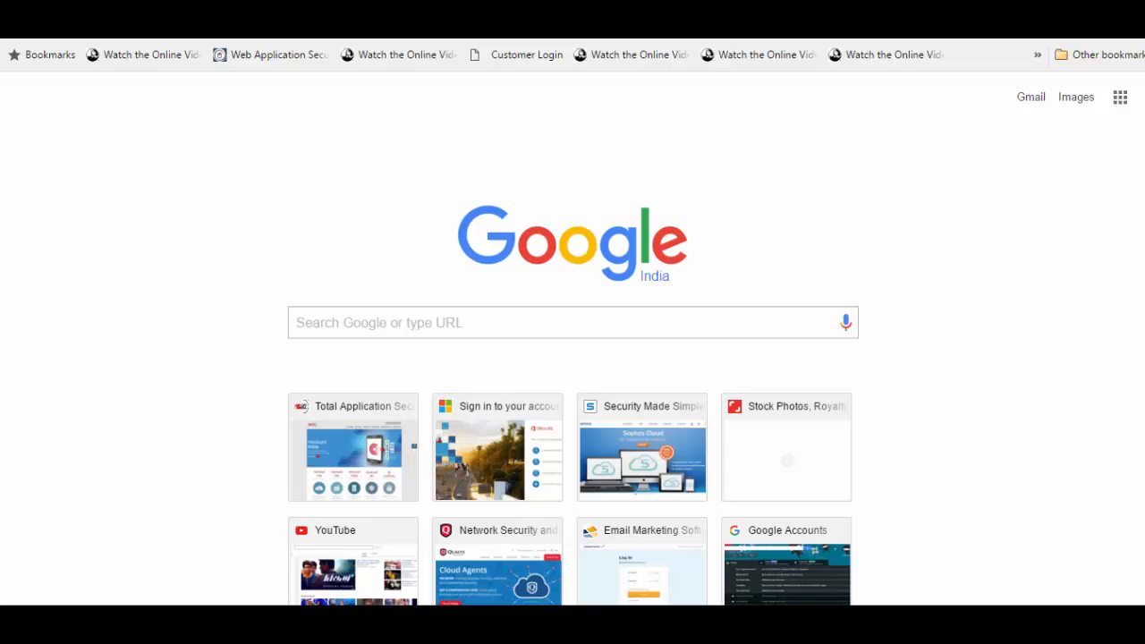
Configure the WAF for tasdemo forwarding to 65.61.137.117 with HTTPS off, then view Routing Change
left_click(352, 447)
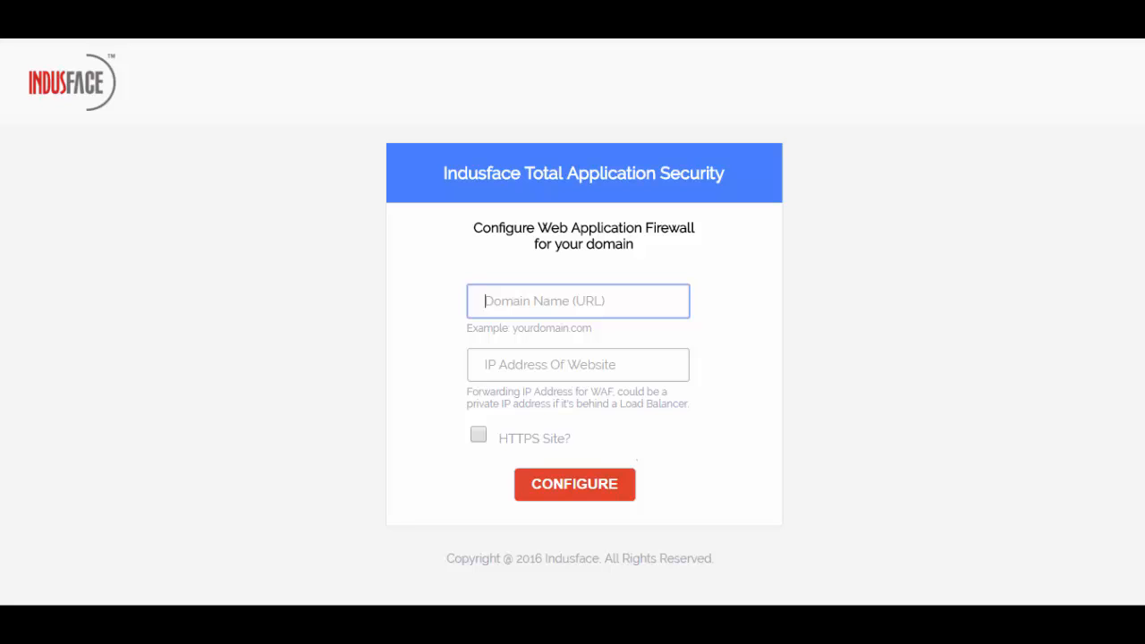
type("tasdemo.indussecure.com")
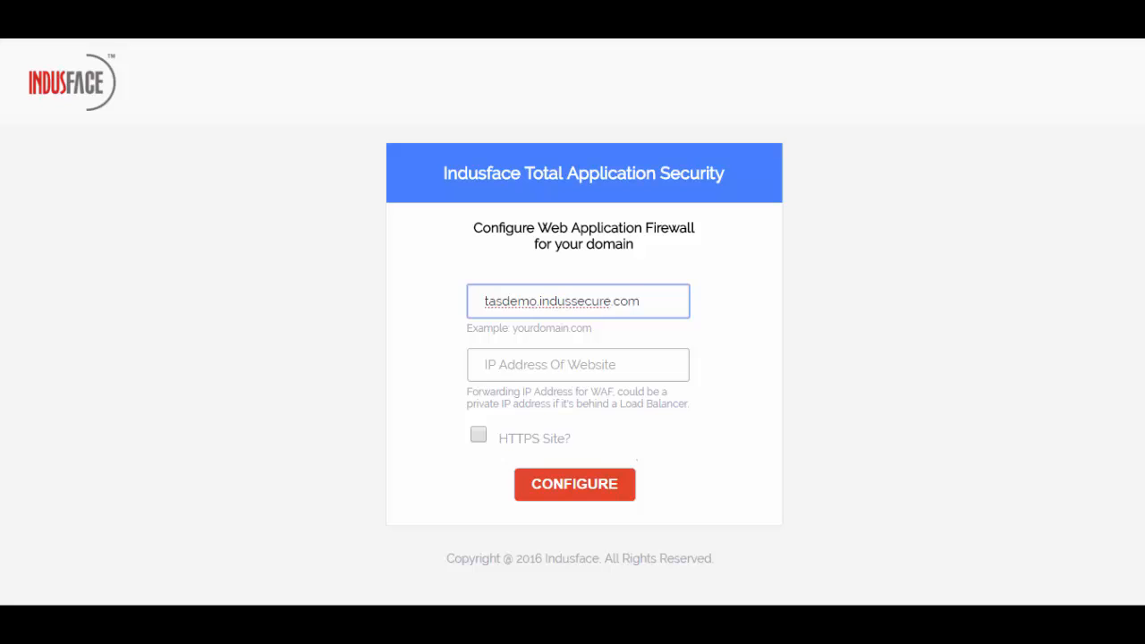
type("65.61.137.117")
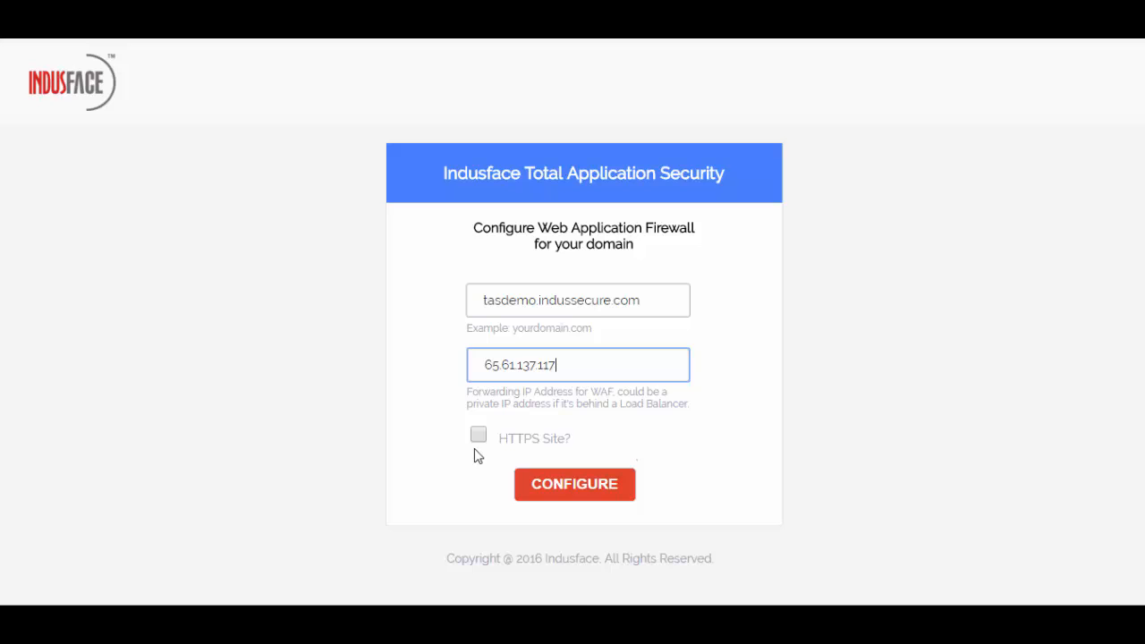
left_click(480, 435)
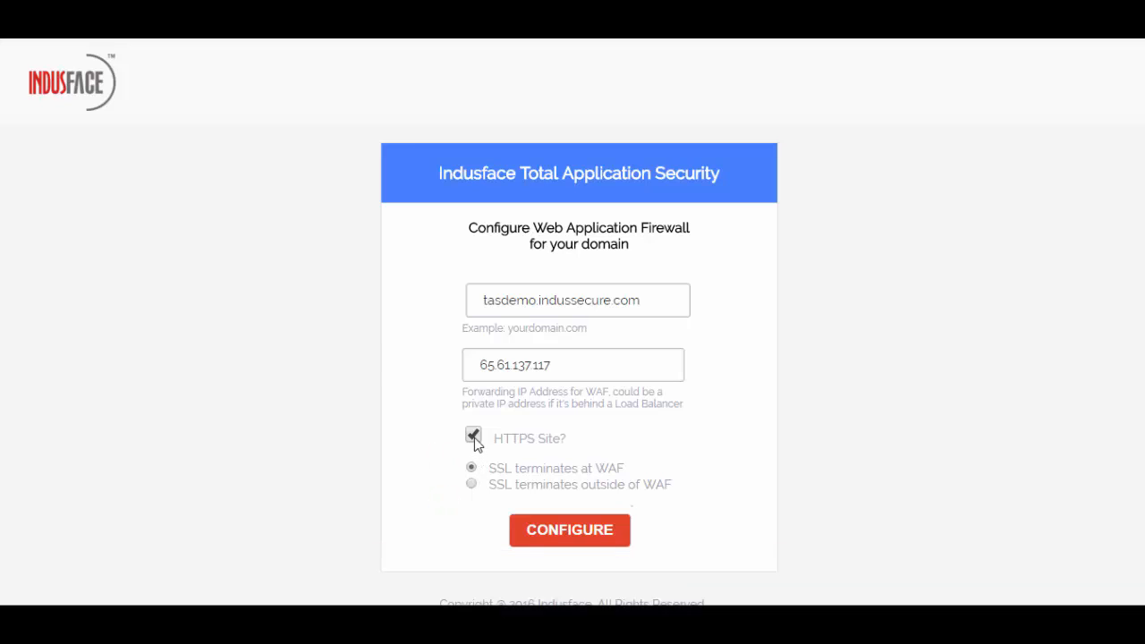
left_click(472, 437)
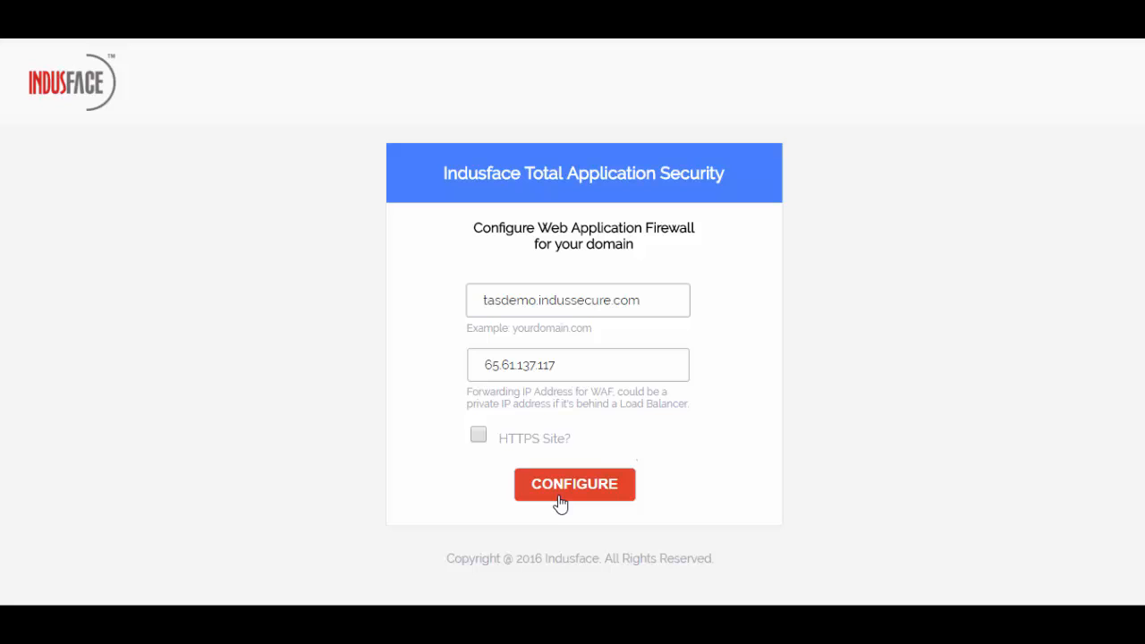
left_click(574, 483)
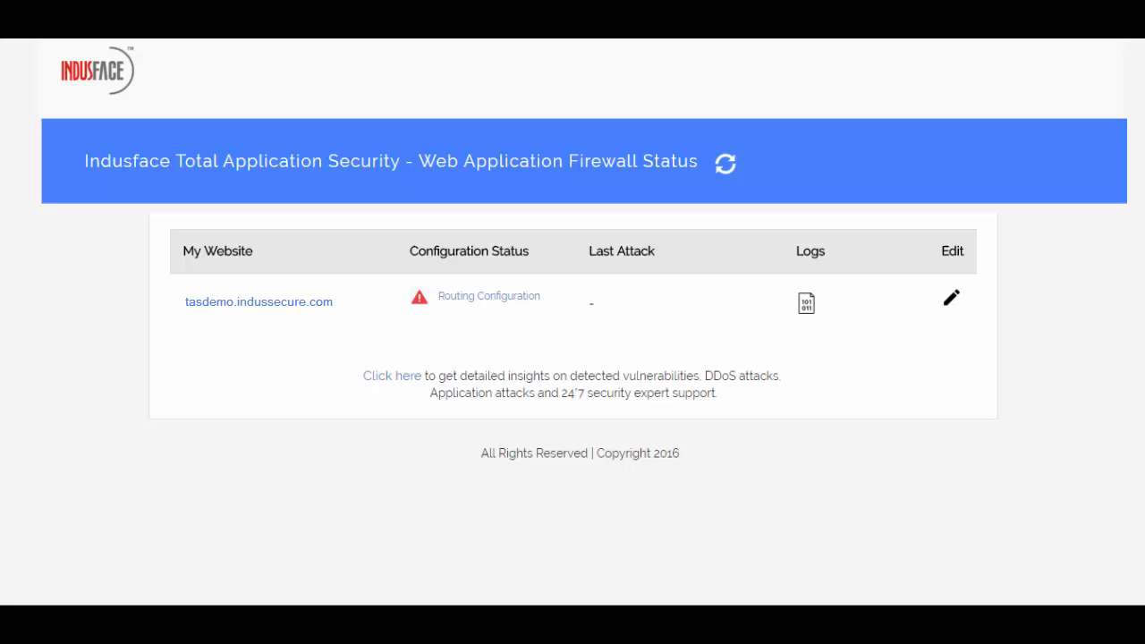
left_click(489, 296)
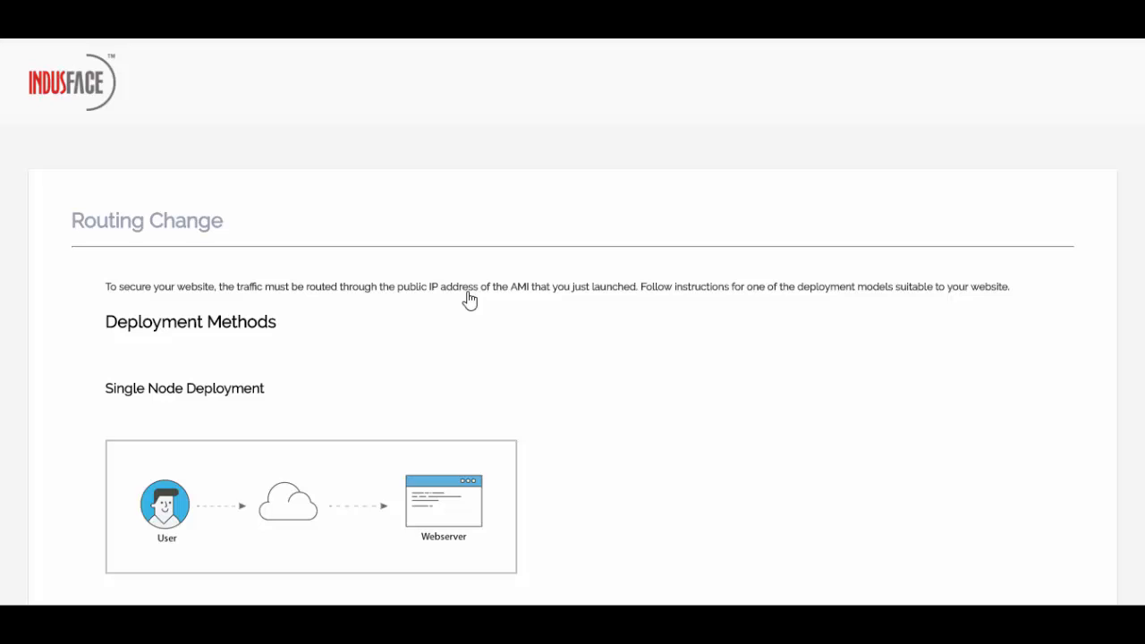
Scroll through all Routing Change deployment methods down to the technical support contact
scroll("down", 3)
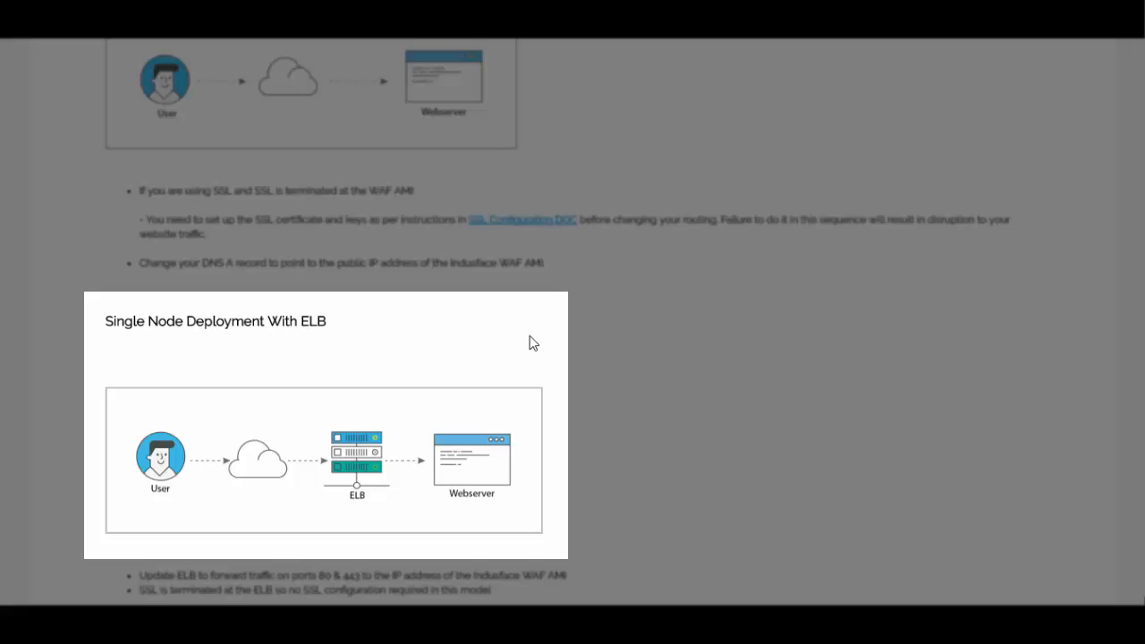
scroll("down", 3)
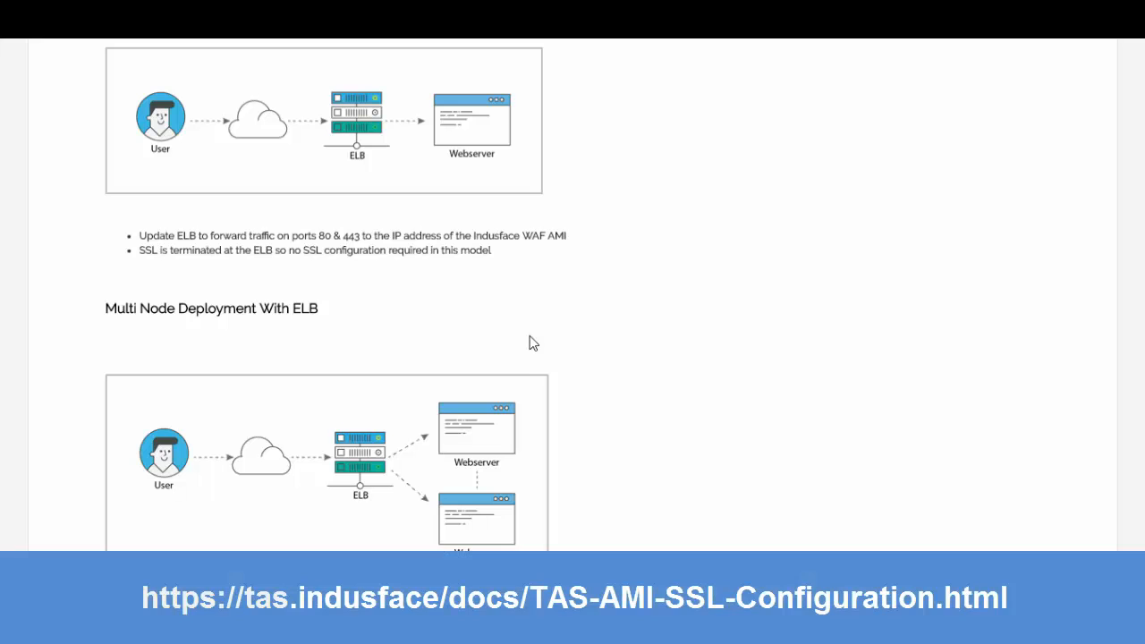
scroll("down", 3)
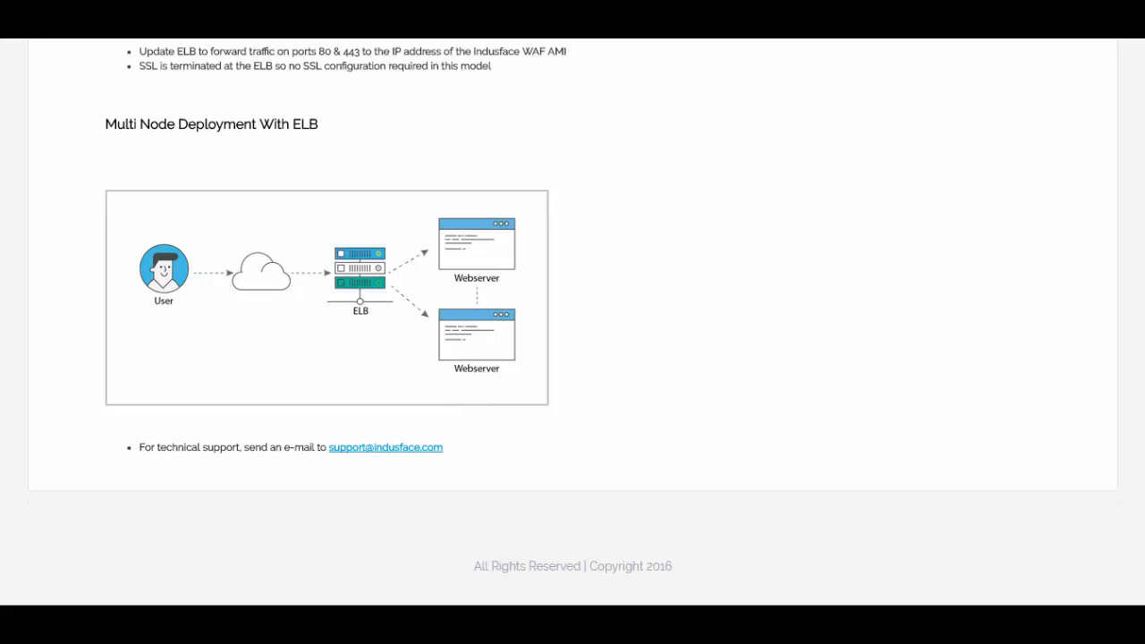
mouse_move(179, 79)
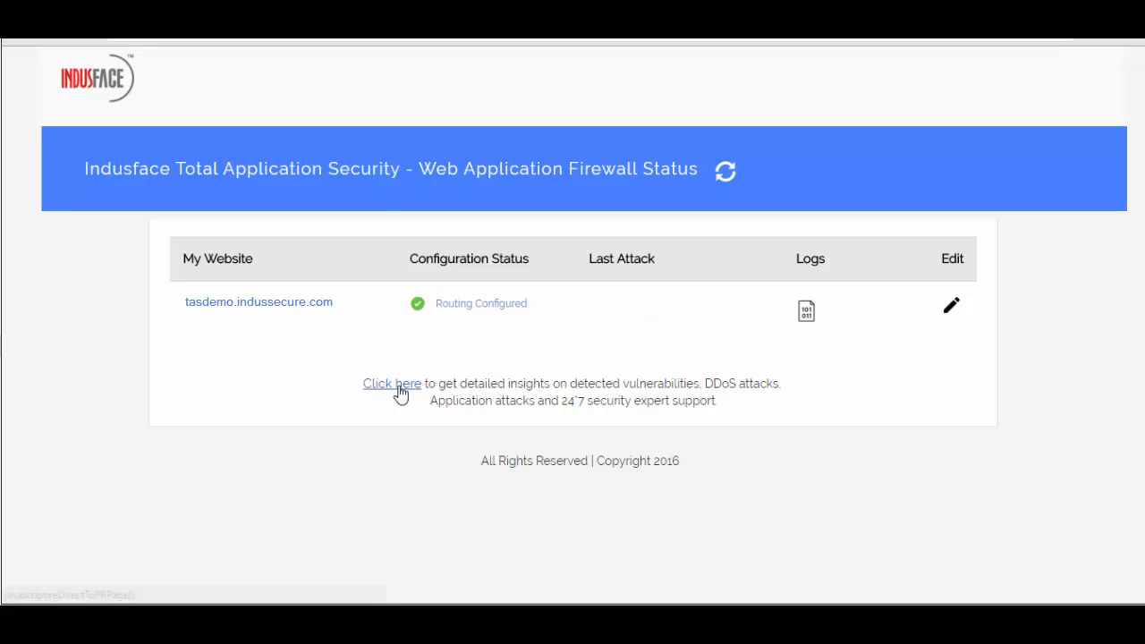
left_click(392, 383)
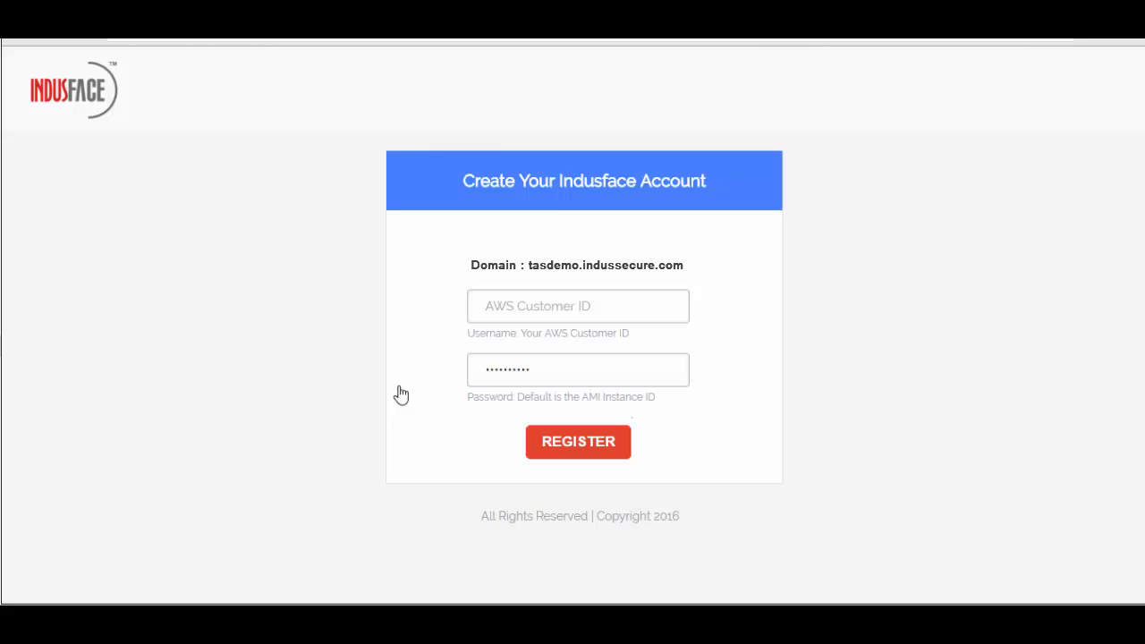
mouse_move(456, 347)
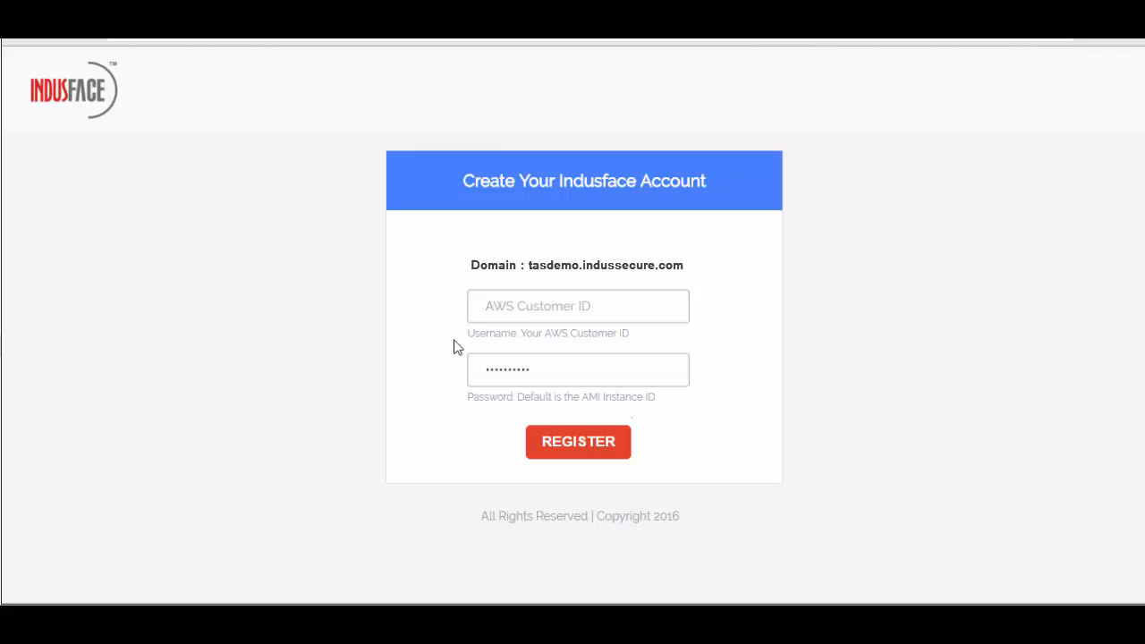
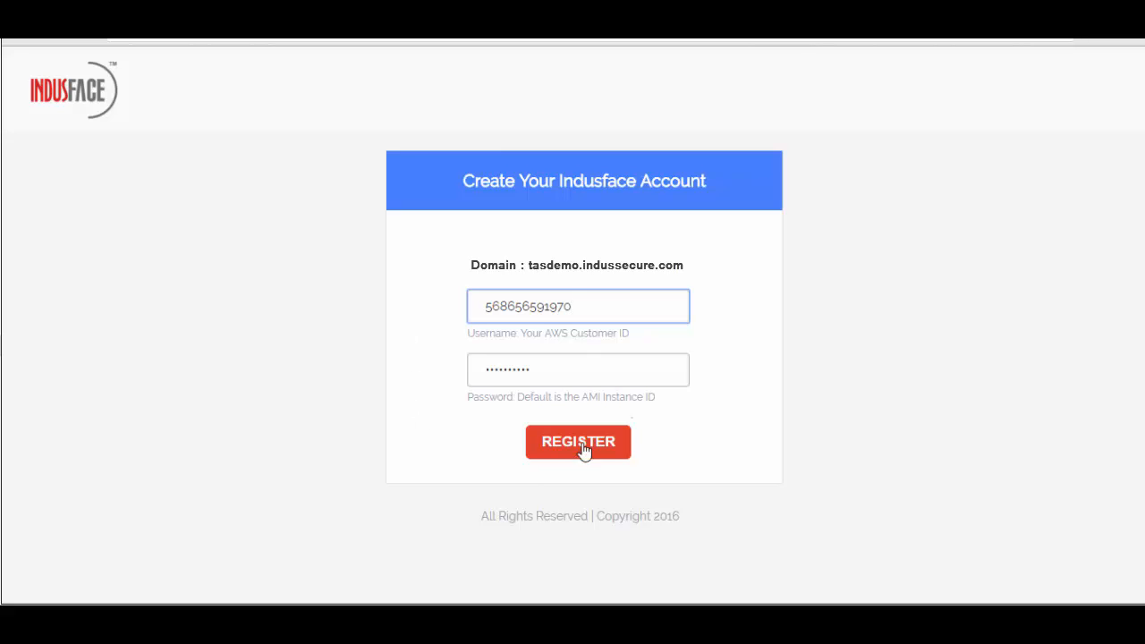
left_click(578, 440)
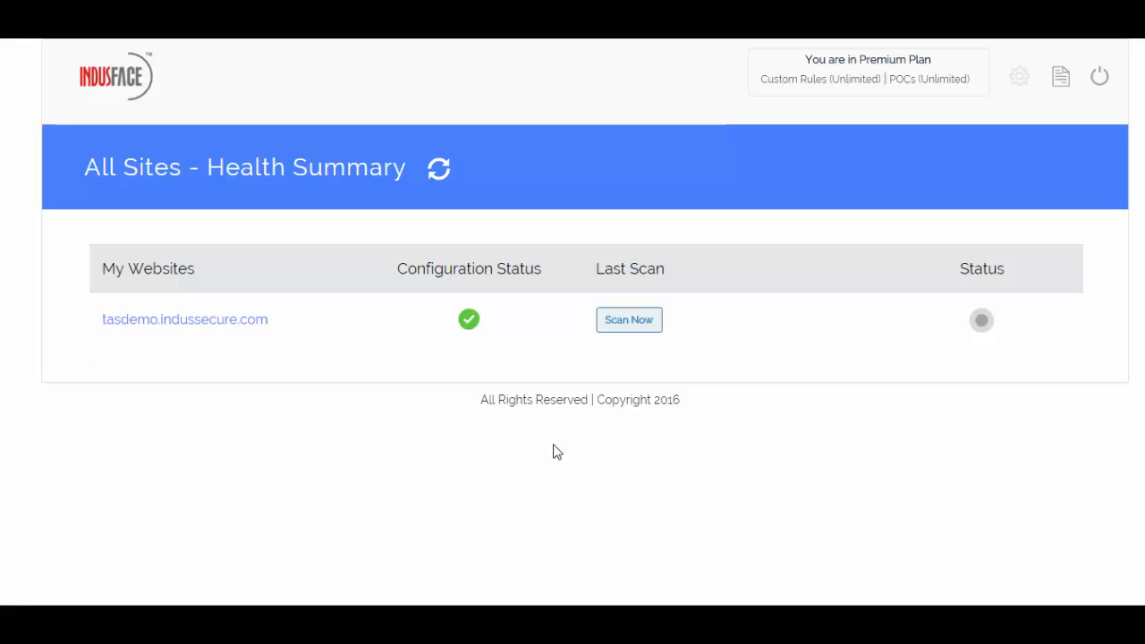
mouse_move(725, 498)
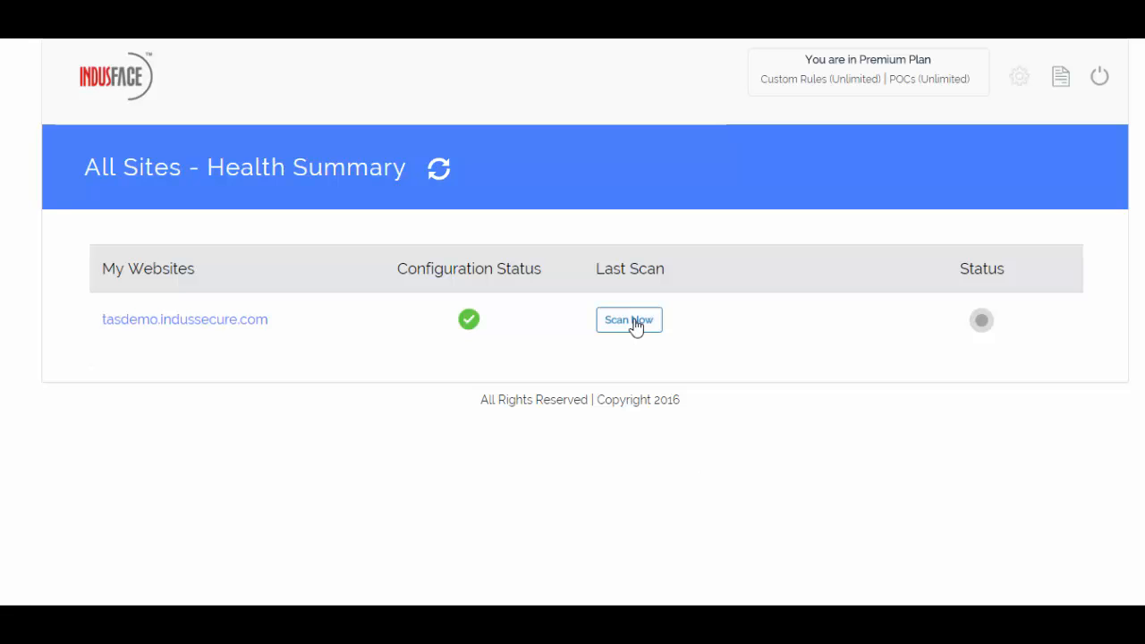
Start a scan of tasdemo.indussecure.com, dismiss the notice, and open its security dashboard
left_click(630, 318)
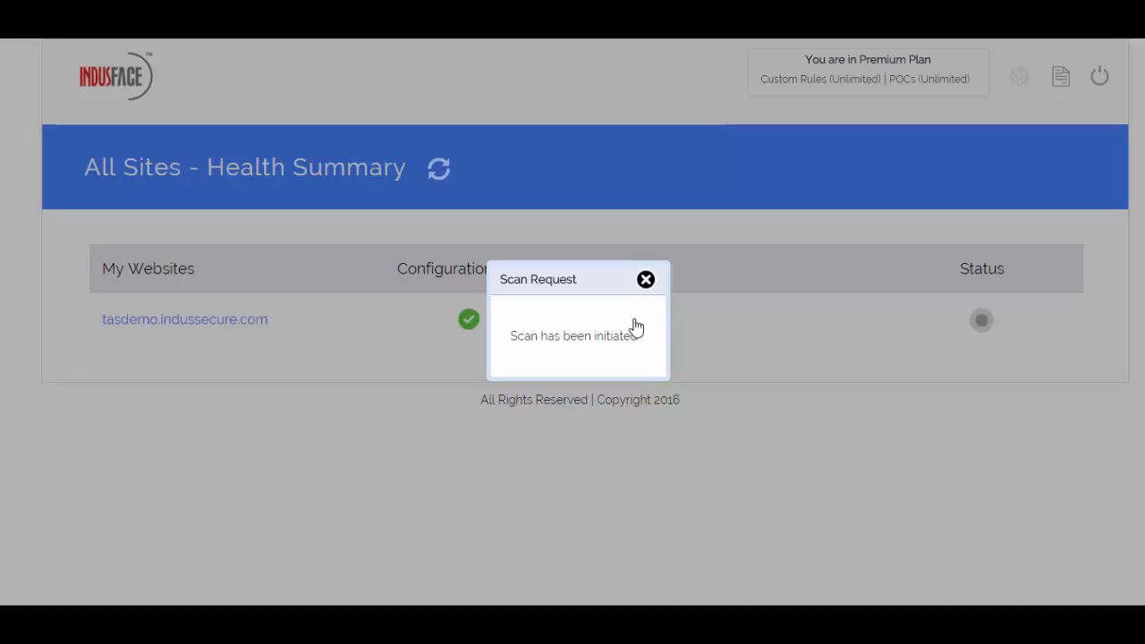
mouse_move(654, 294)
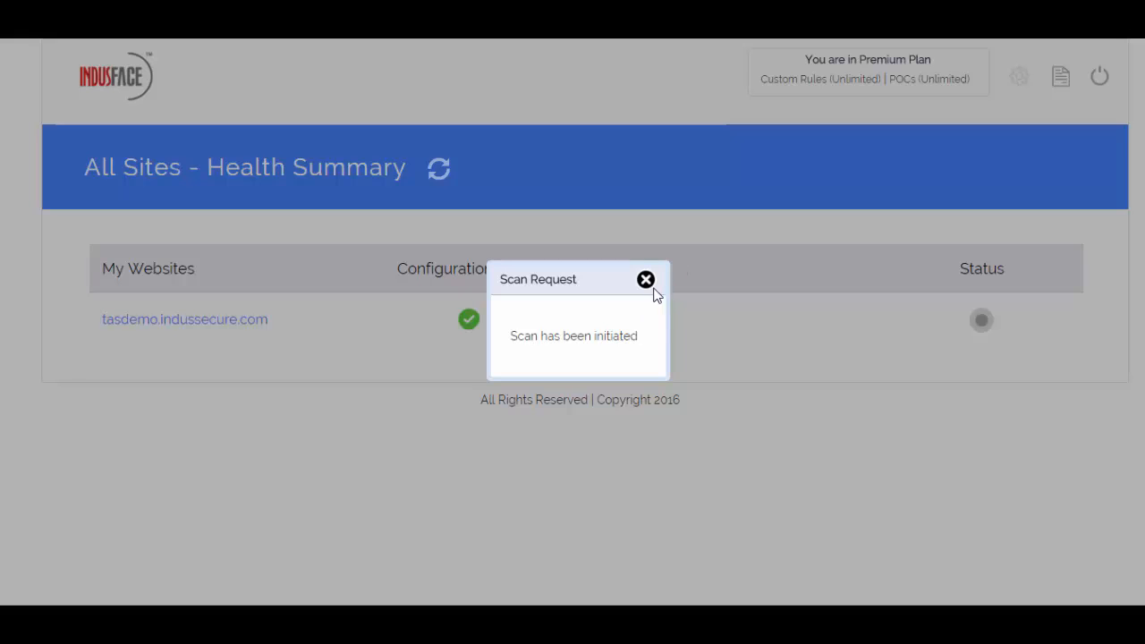
left_click(646, 280)
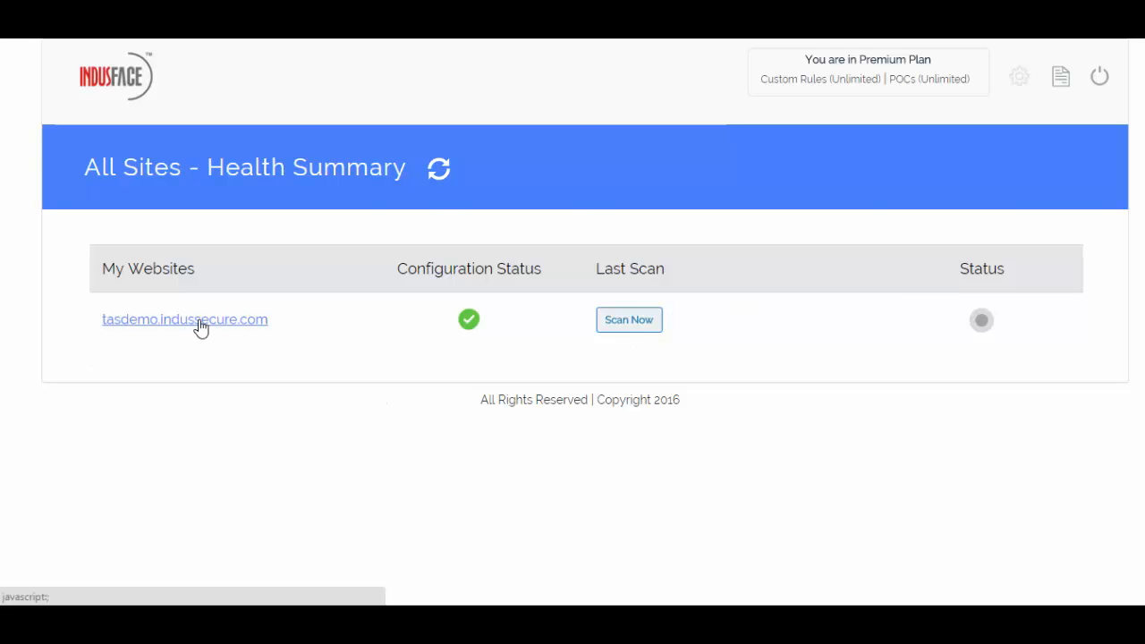
left_click(184, 319)
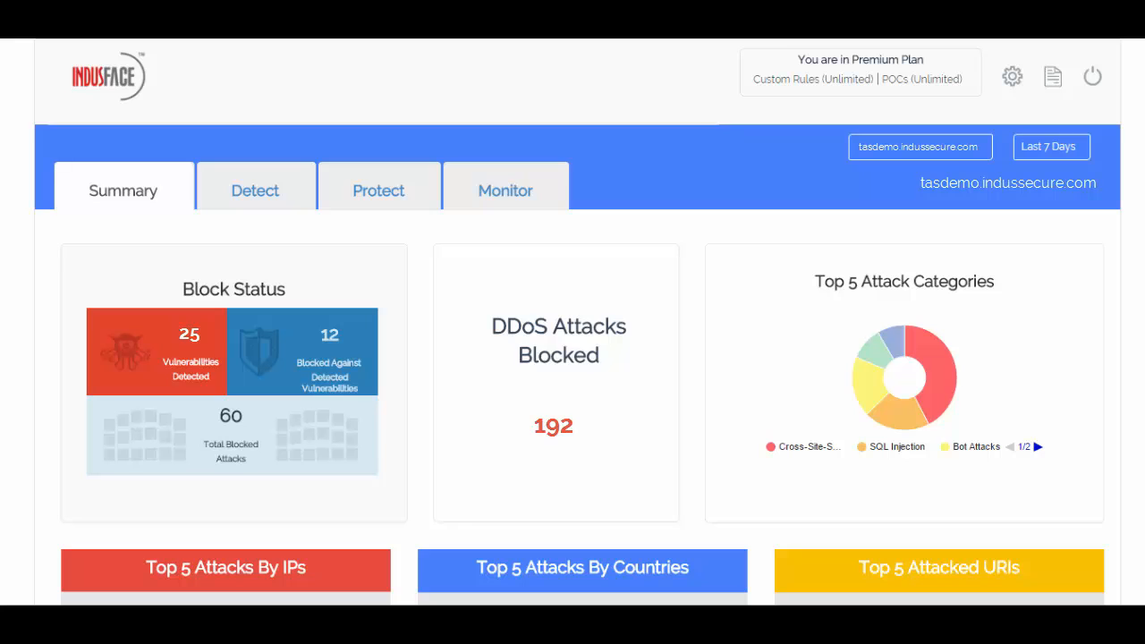